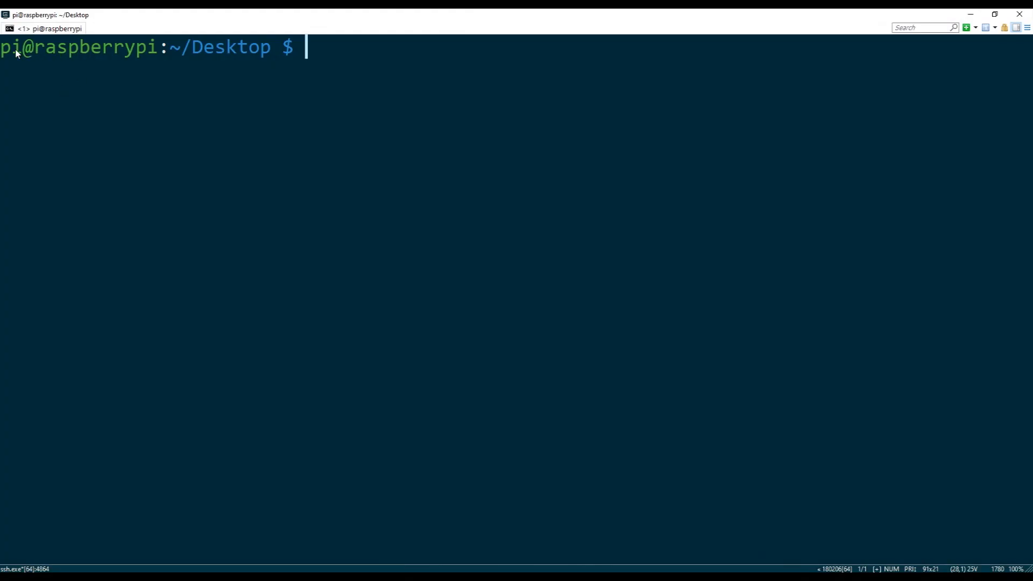
pyautogui.moveTo(177, 281)
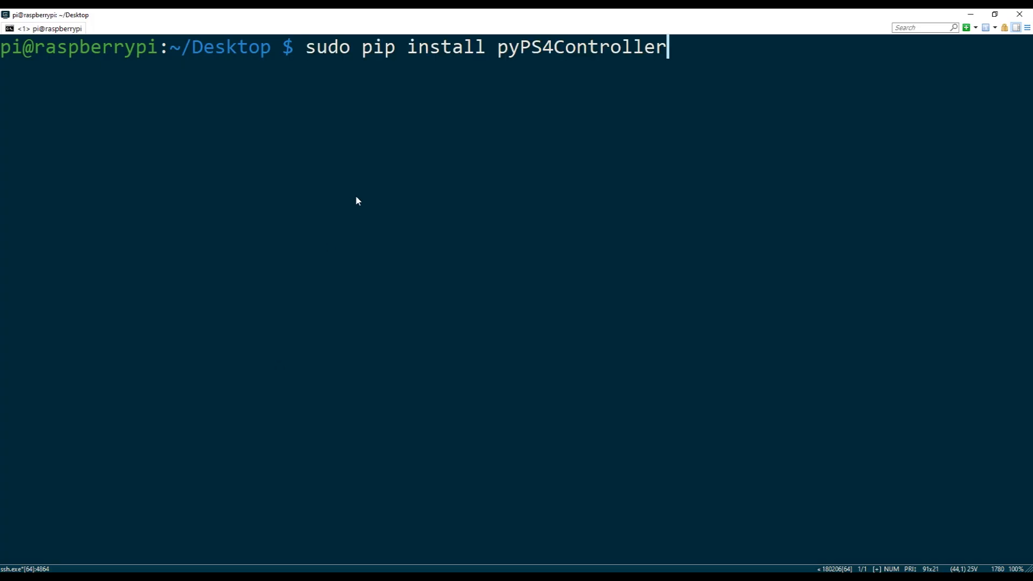
# Step: Run sudo pip install pyPS4Controller on the Pi; it reports version 1.0.7 already installed
pyautogui.press('Return')
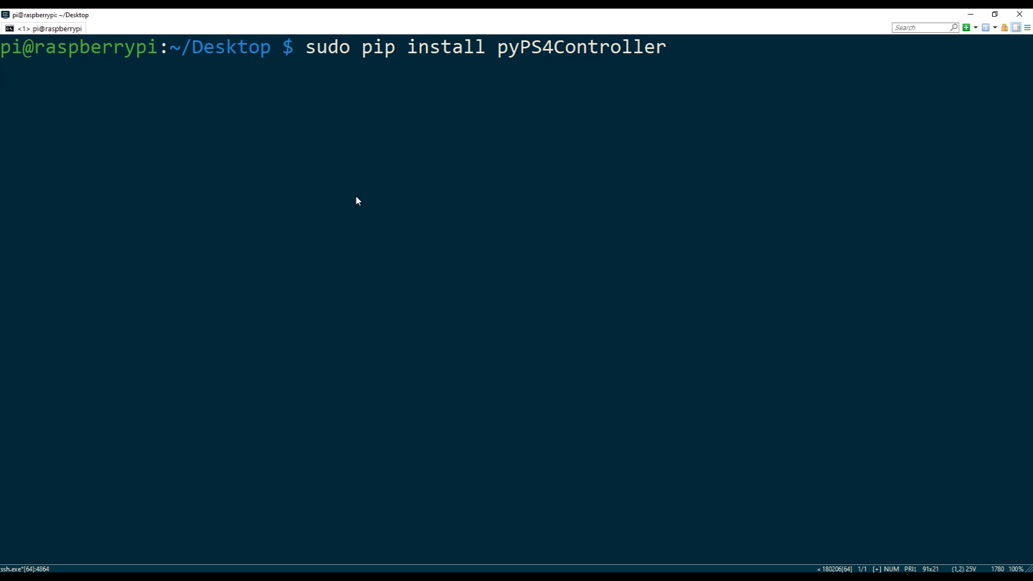
pyautogui.press('Return')
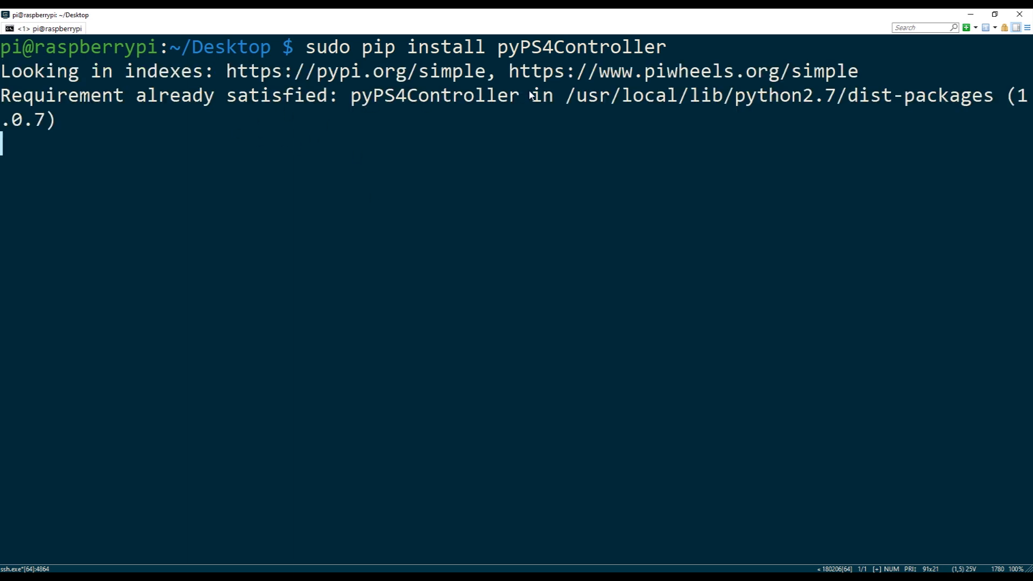
pyautogui.press('Return')
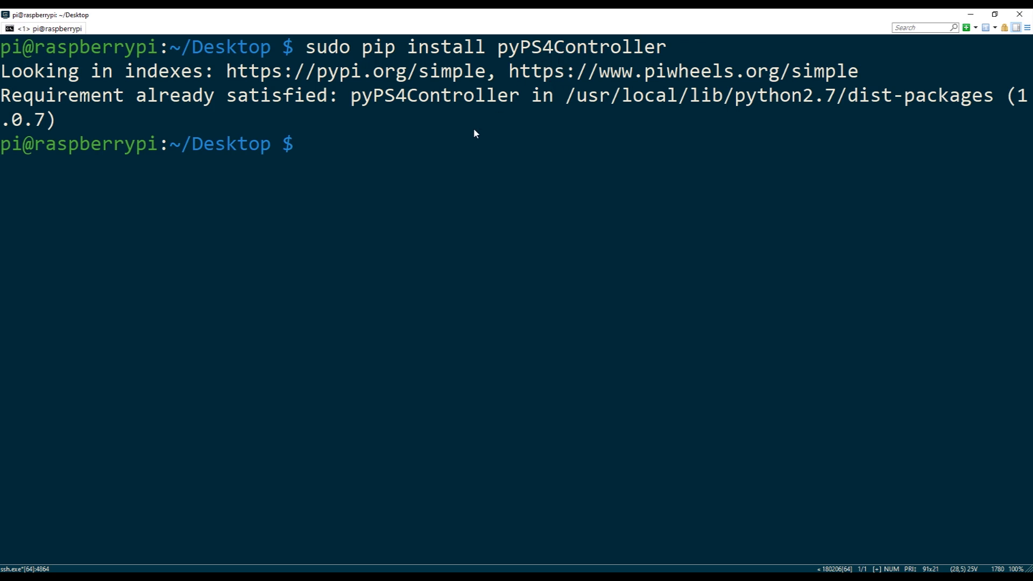
pyautogui.moveTo(136, 104)
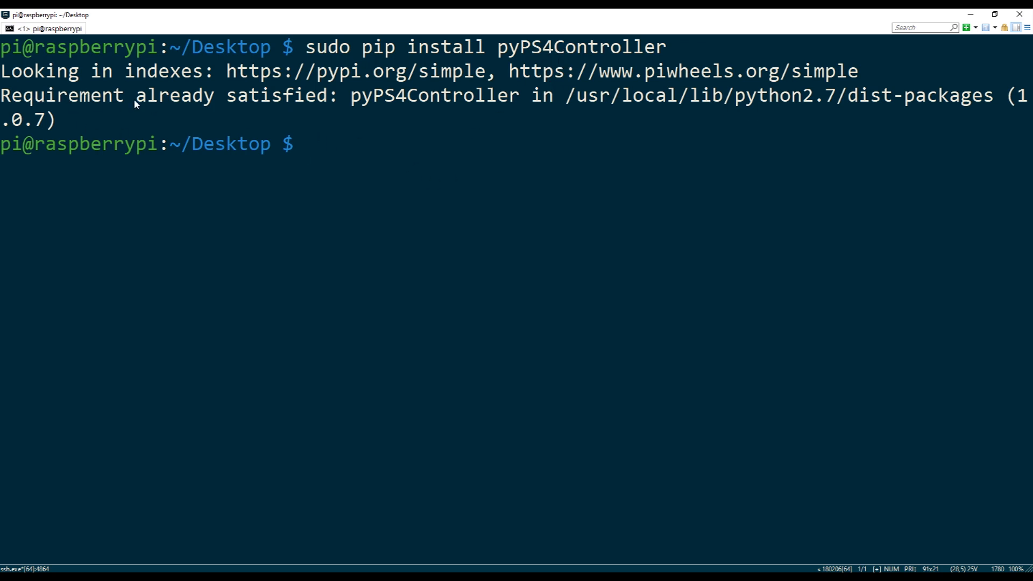
pyautogui.moveTo(0, 95); pyautogui.dragTo(327, 95)
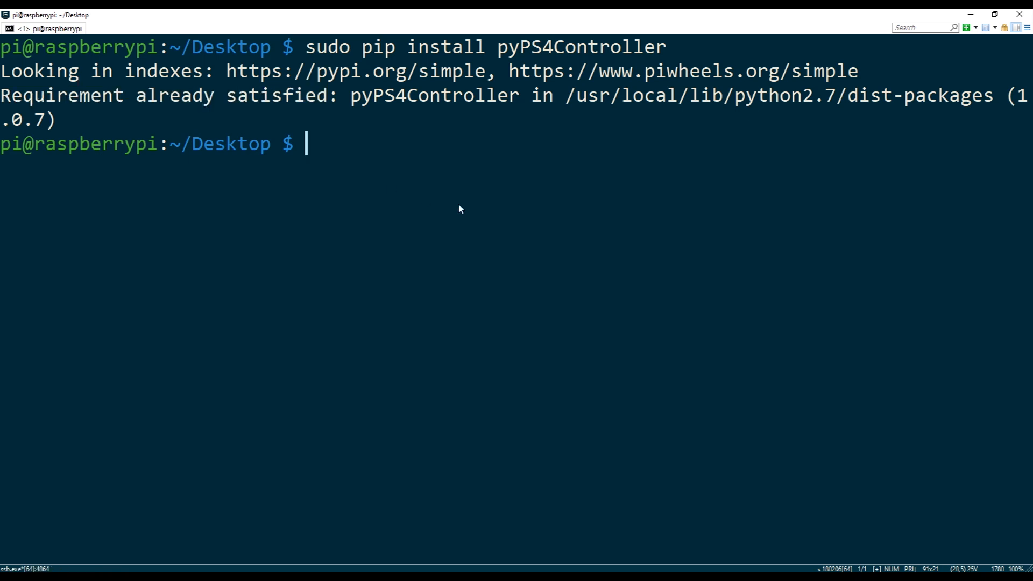
pyautogui.moveTo(400, 309)
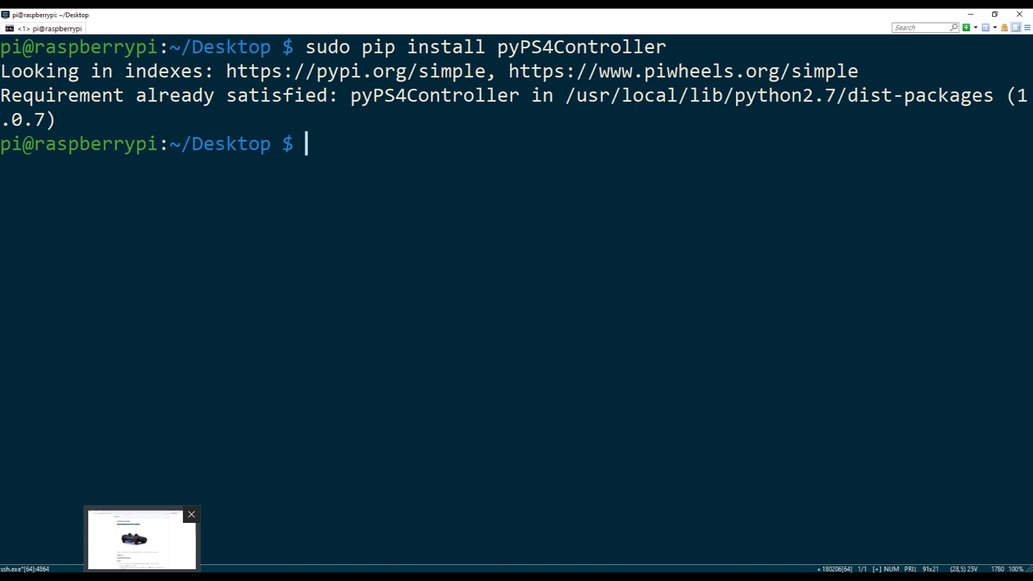
# Step: Read the README's Usage steps in Chrome, highlighting ds4drv and the py3ps4c init command
pyautogui.click(140, 538)
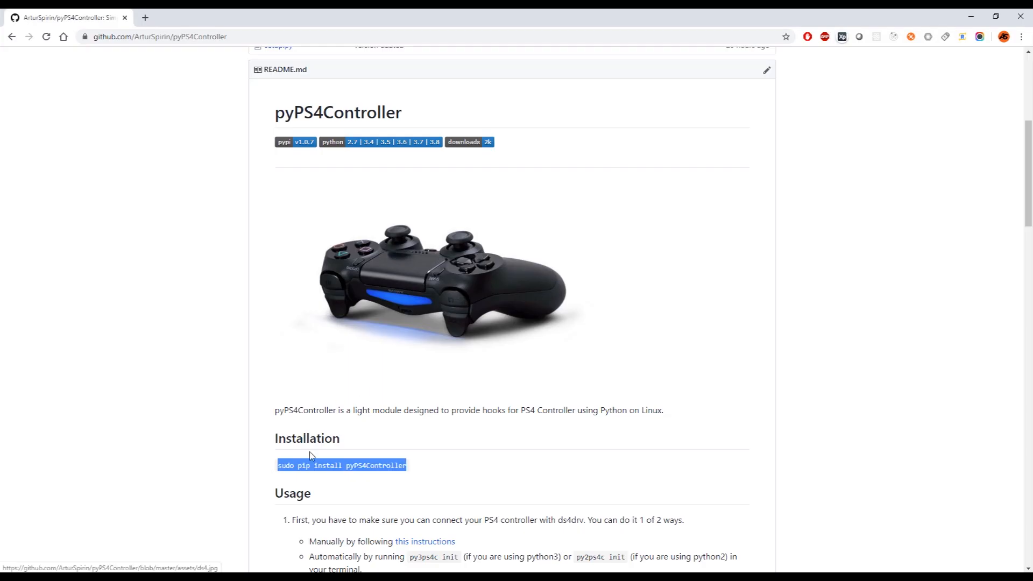
pyautogui.scroll(-3)
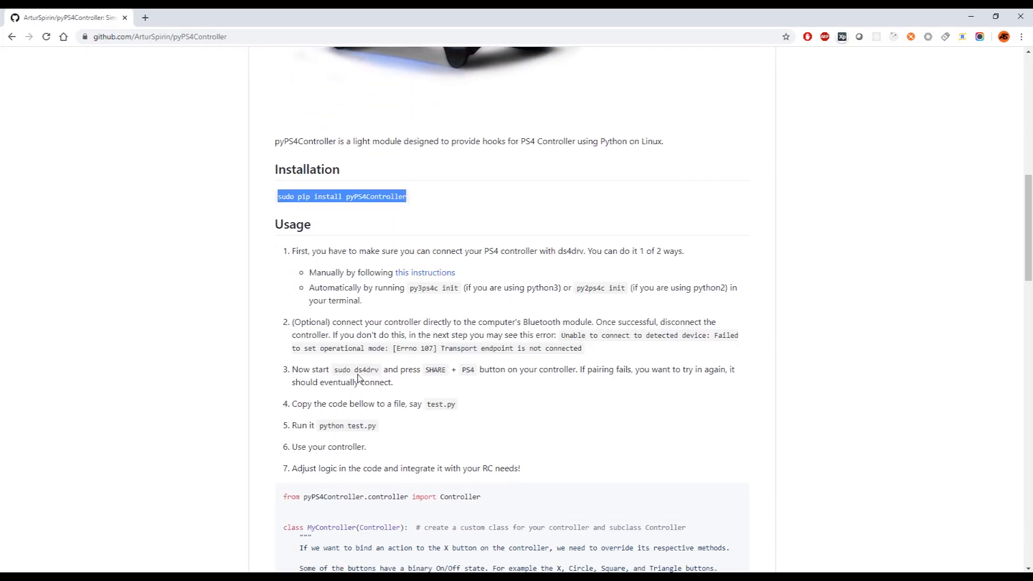
pyautogui.click(358, 369)
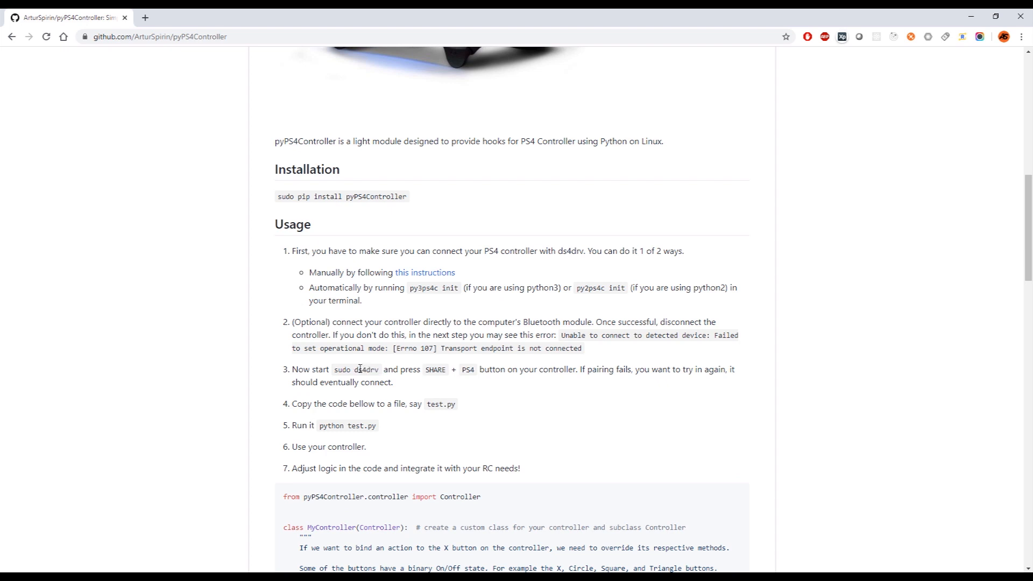
pyautogui.doubleClick(366, 370)
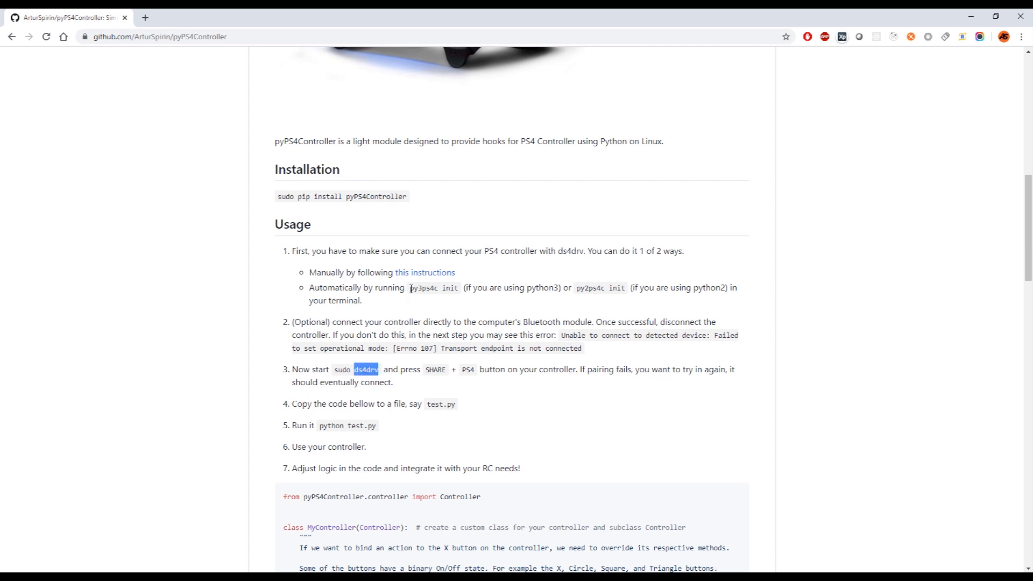
pyautogui.doubleClick(413, 287)
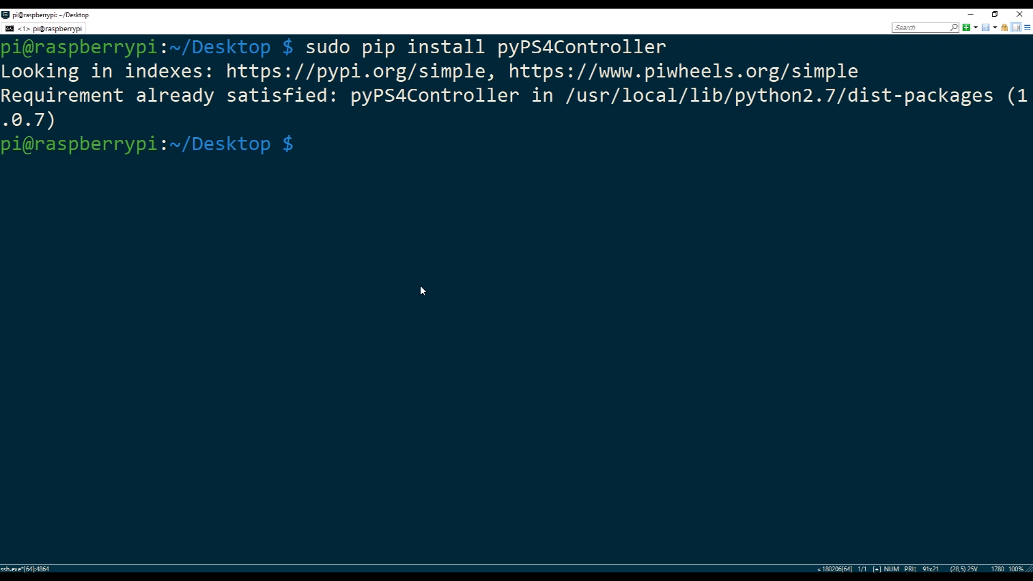
# Step: Check the Pi's pip version (pip 18.1, Python 2.7) and pick the py2ps4c init command from the README
pyautogui.write('pip vers')
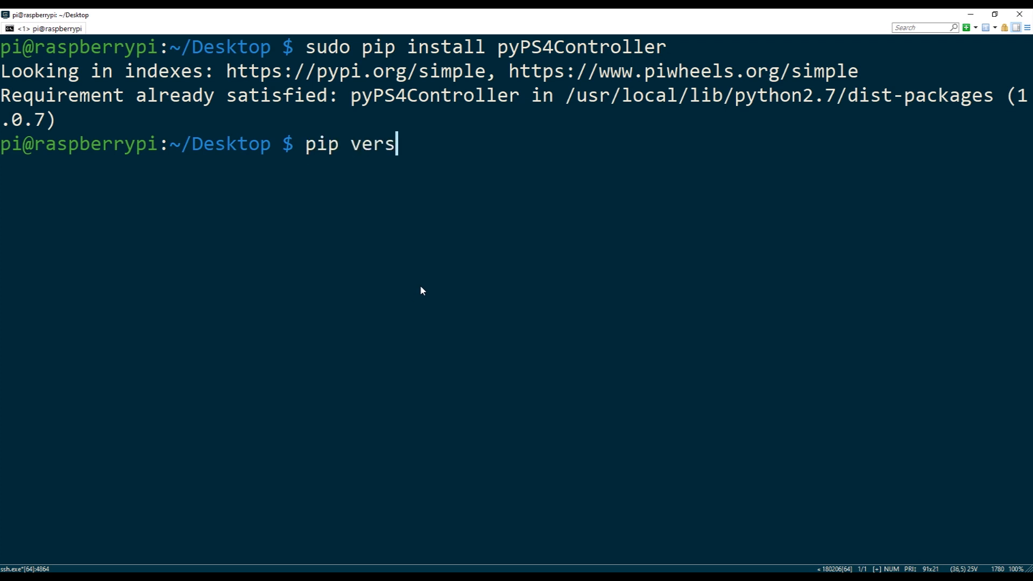
pyautogui.press('Return')
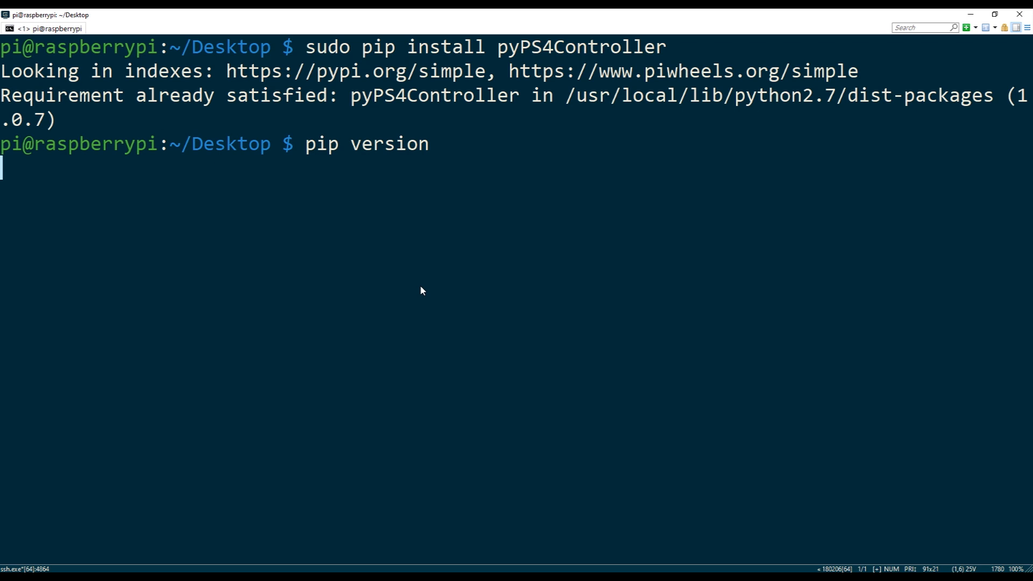
pyautogui.press('Return')
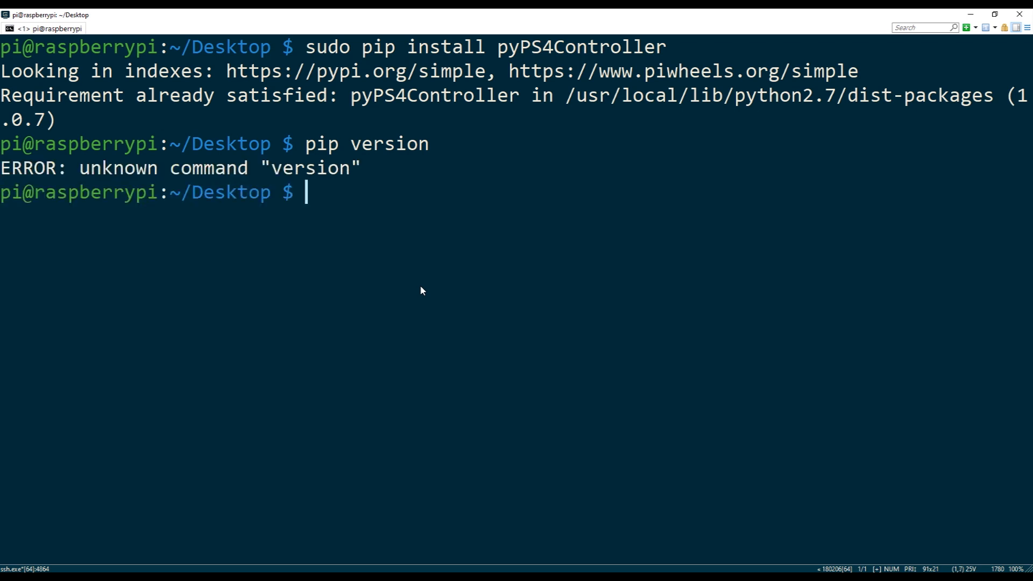
pyautogui.write('pip version')
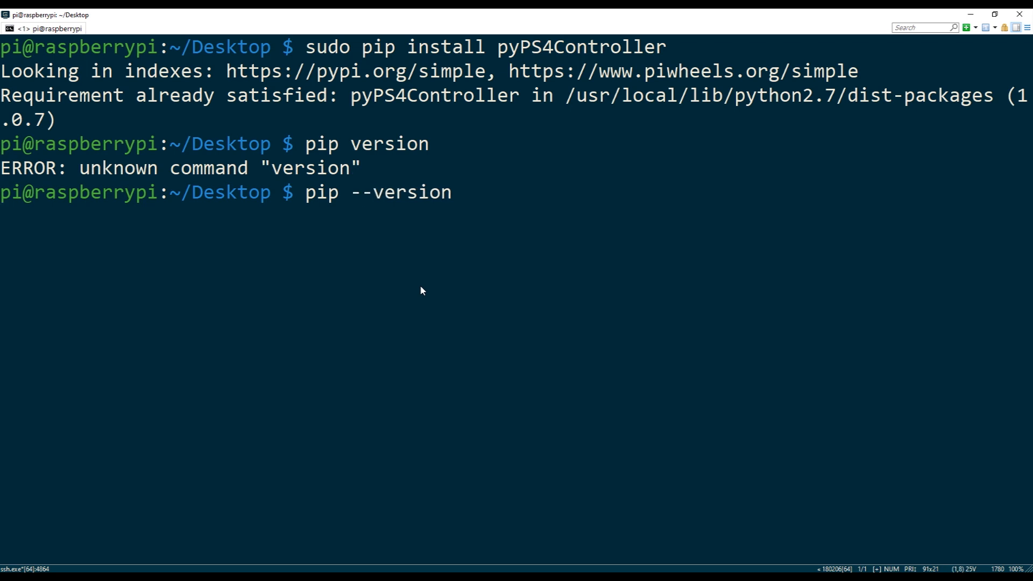
pyautogui.moveTo(334, 267)
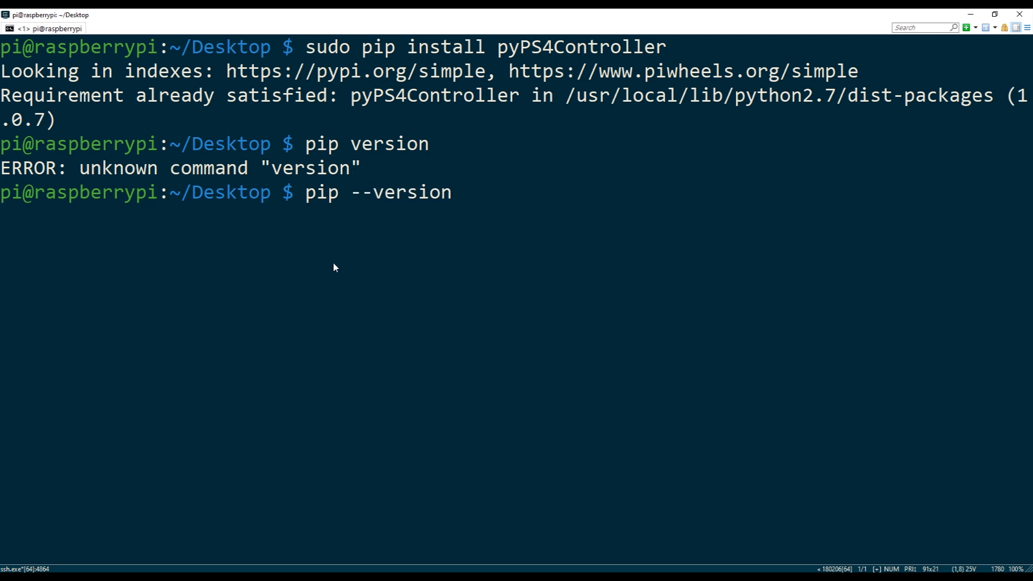
pyautogui.press('Return')
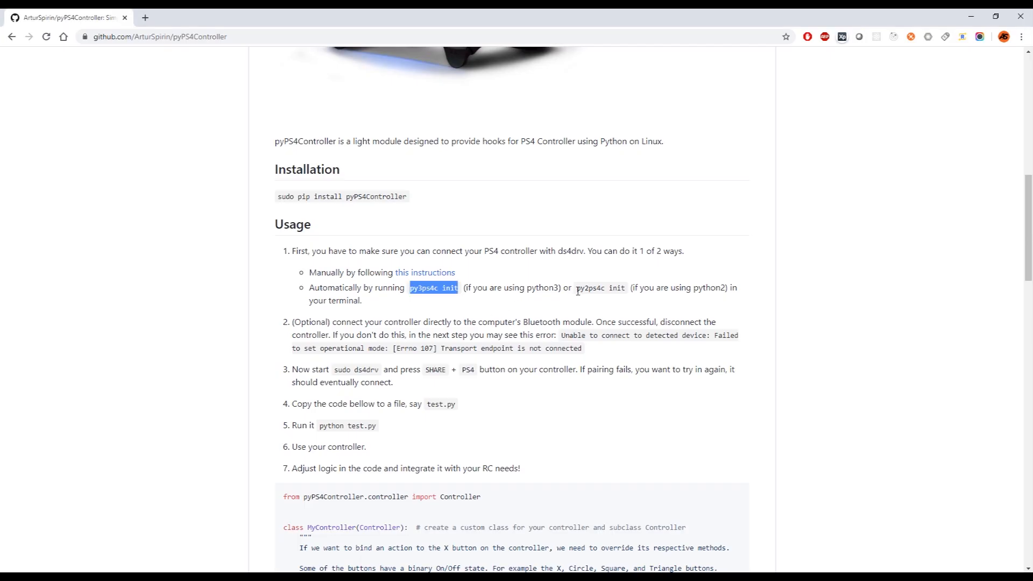
pyautogui.doubleClick(600, 289)
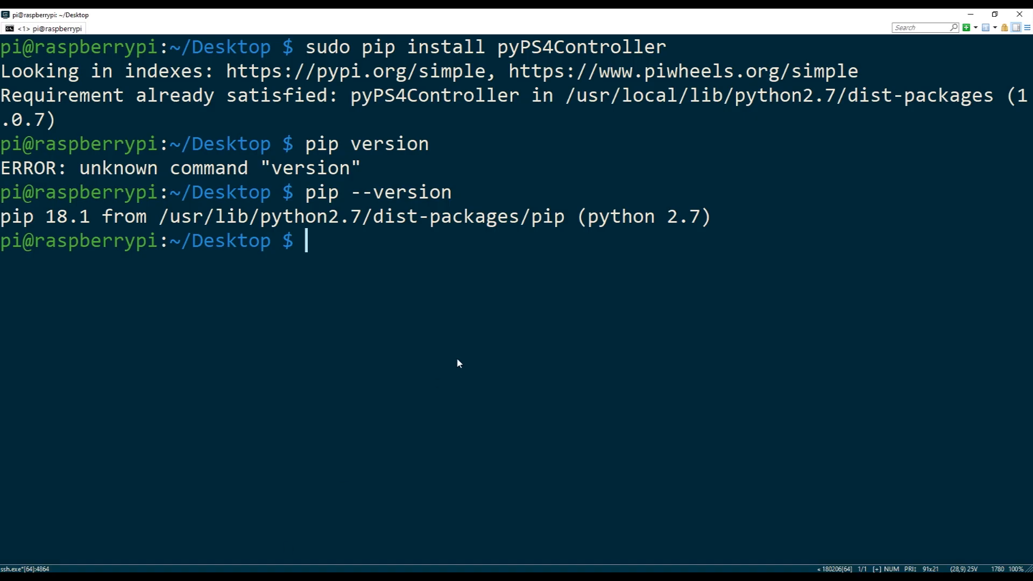
# Step: Run py2ps4c init on the Pi, installing ds4drv 0.5.1 with evdev, pyudev and its udev rules
pyautogui.write('py2ps4c init')
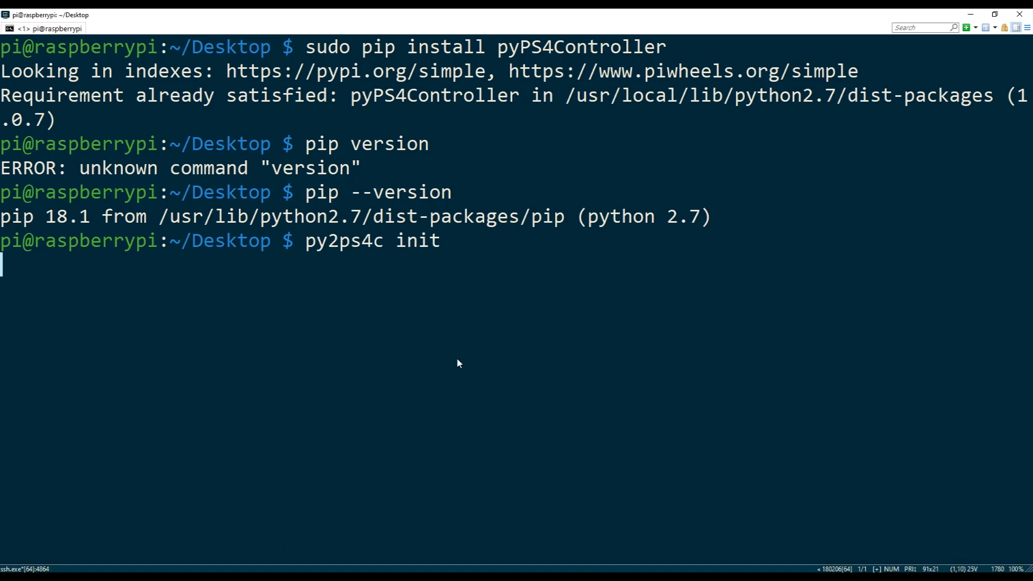
pyautogui.press('Return')
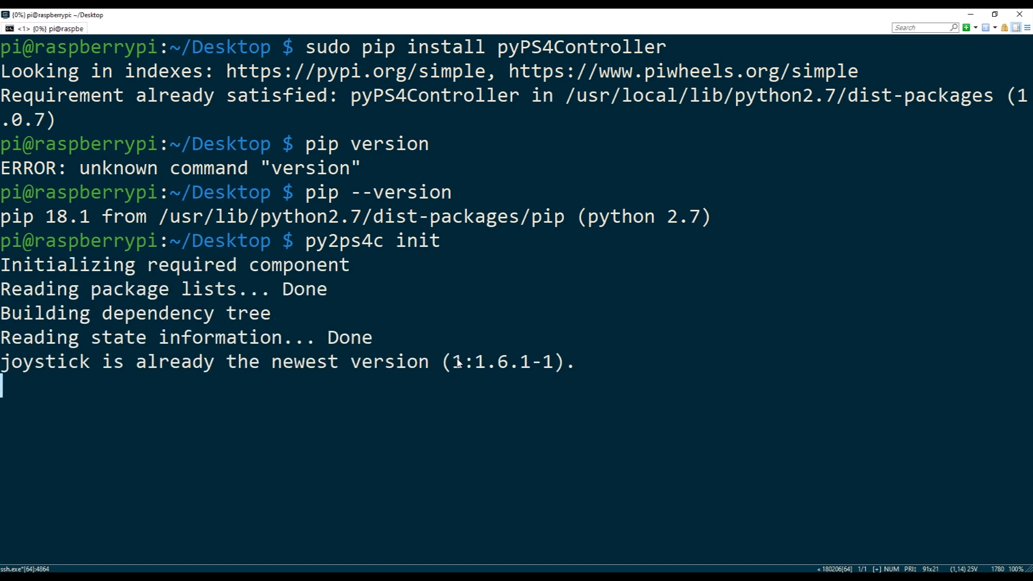
pyautogui.scroll(-3)
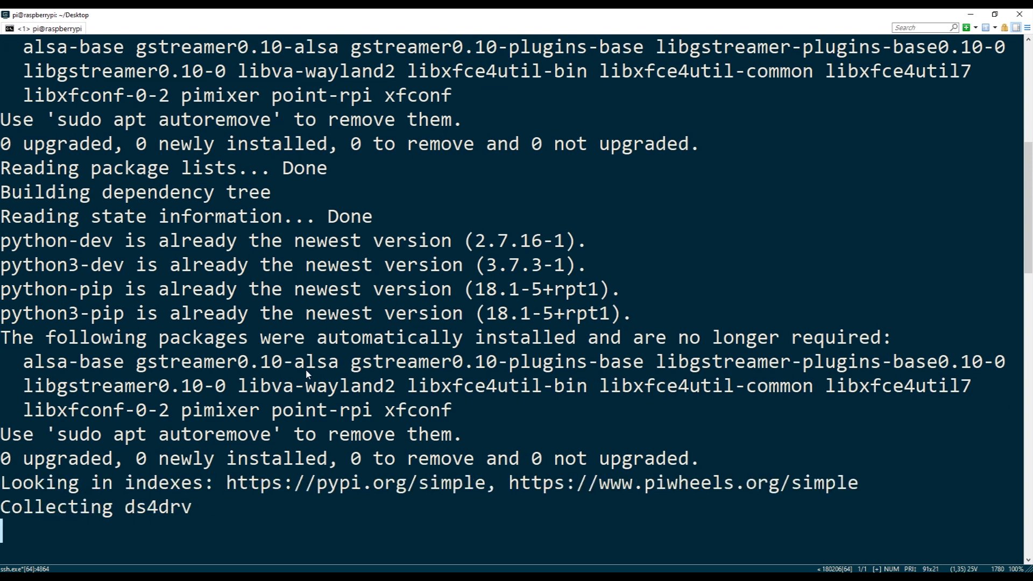
pyautogui.scroll(-3)
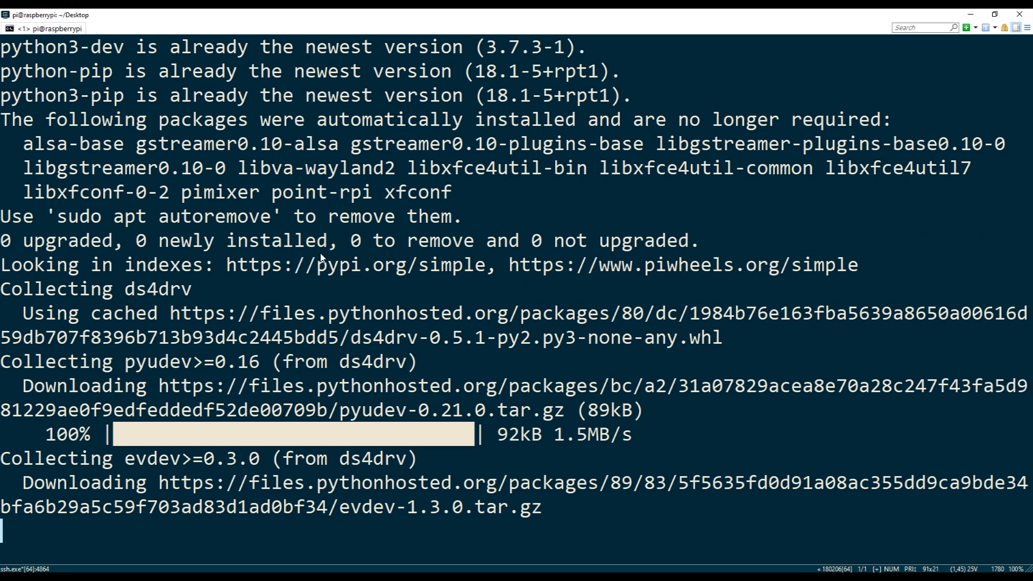
pyautogui.scroll(-3)
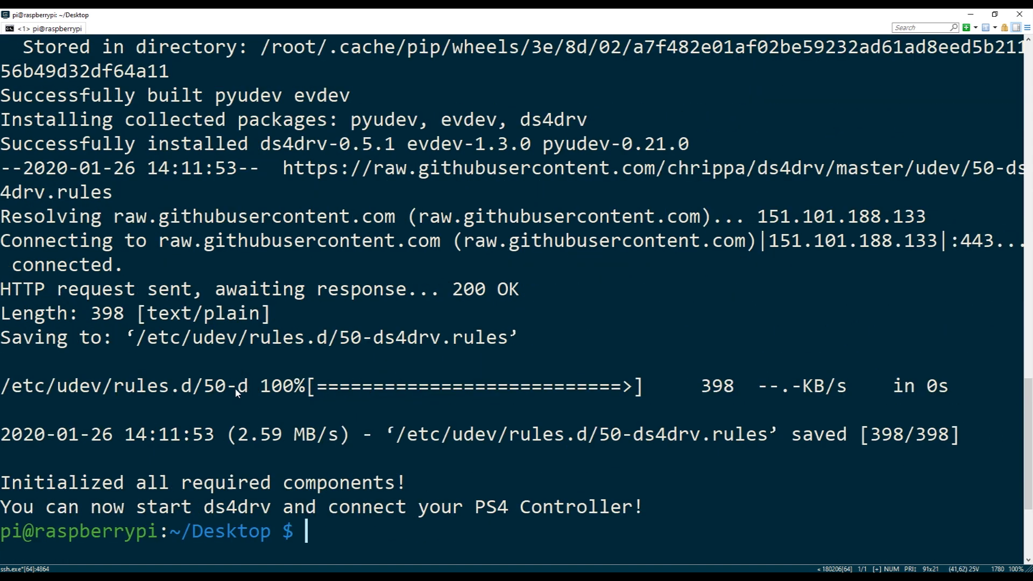
pyautogui.moveTo(525, 473)
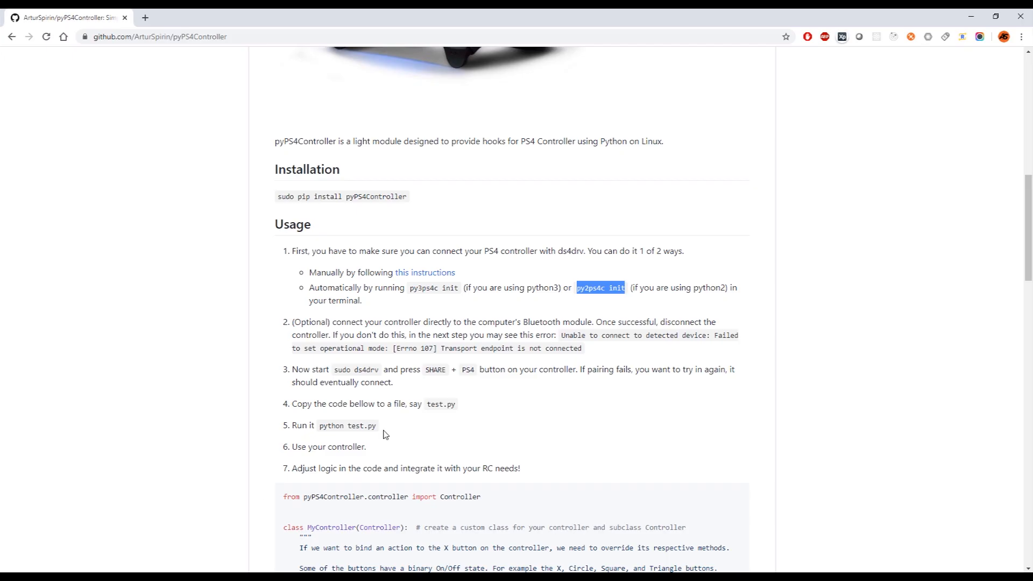
pyautogui.moveTo(365, 419)
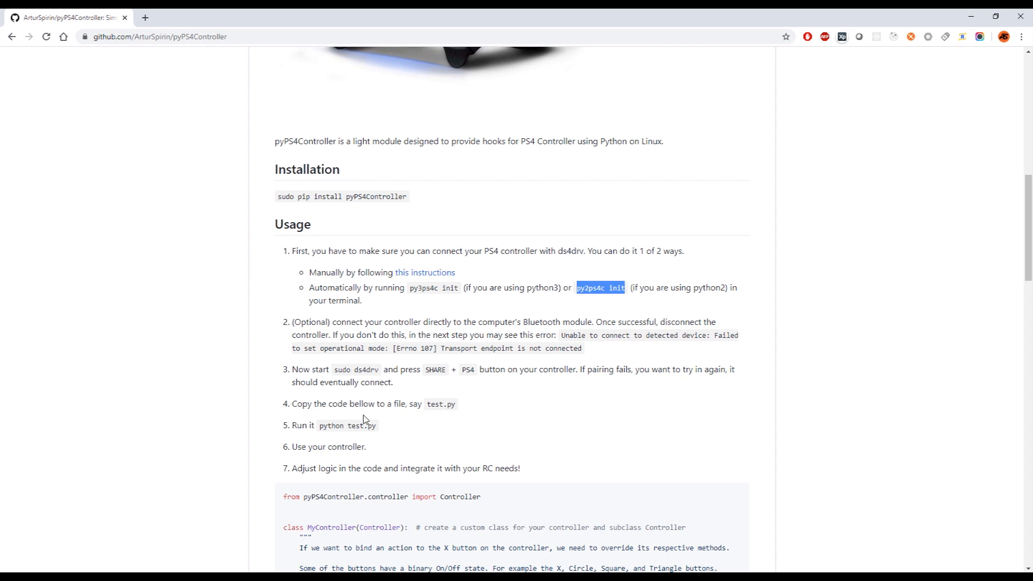
pyautogui.moveTo(376, 316)
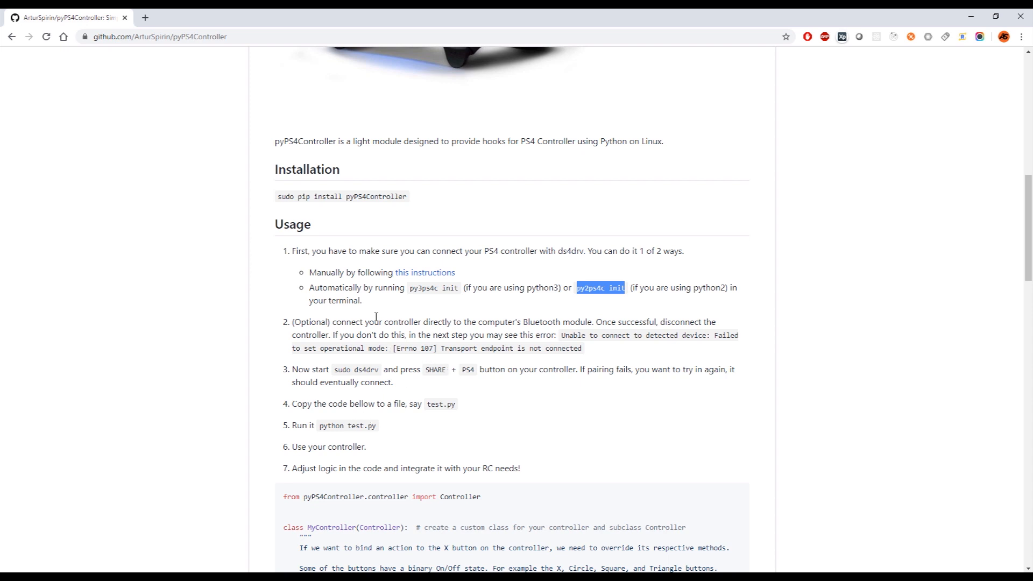
pyautogui.moveTo(363, 369)
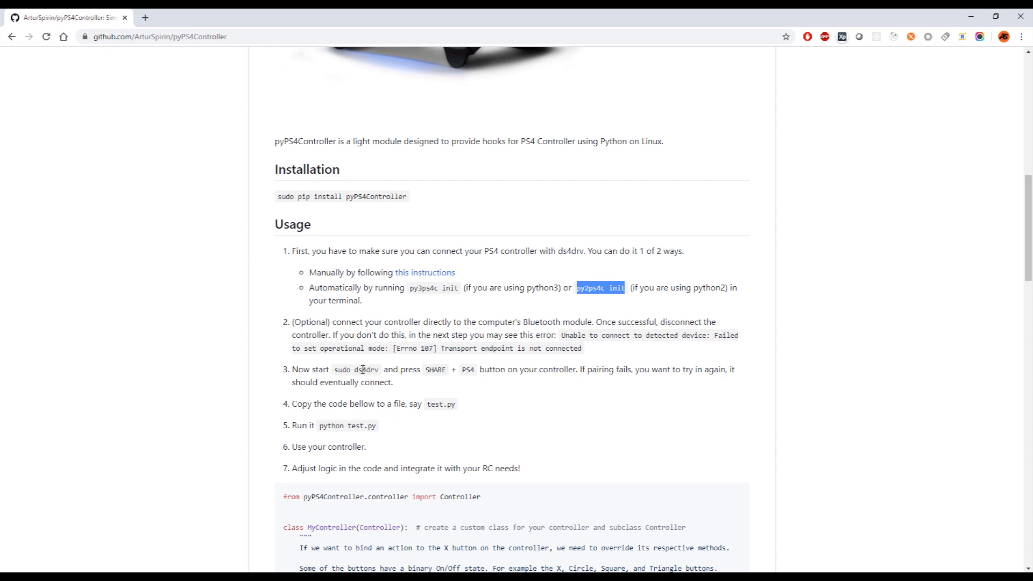
pyautogui.doubleClick(356, 370)
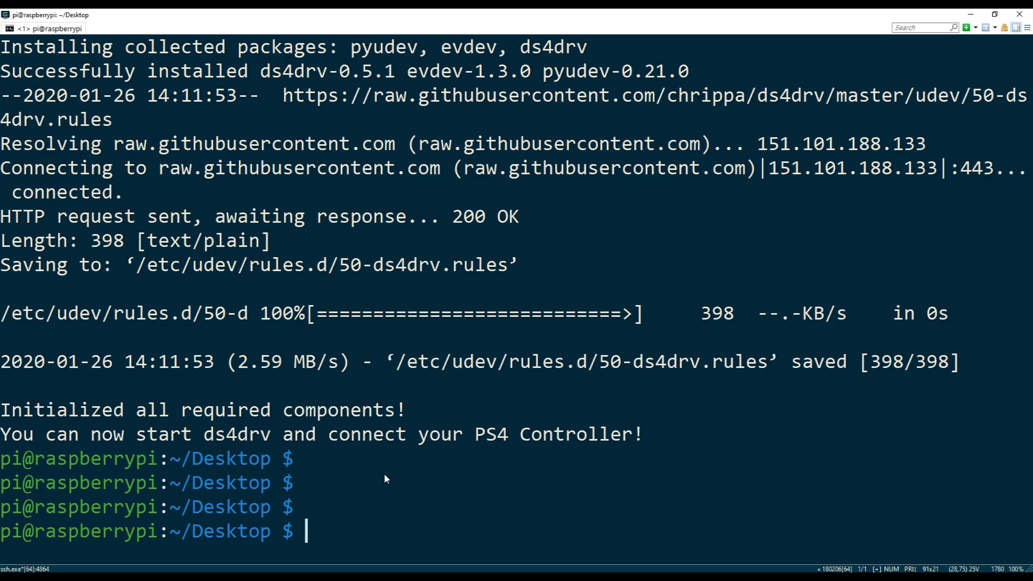
# Step: Enter sudo ds4drv at the Pi's Desktop prompt without running it
pyautogui.write('sudo ds4drv')
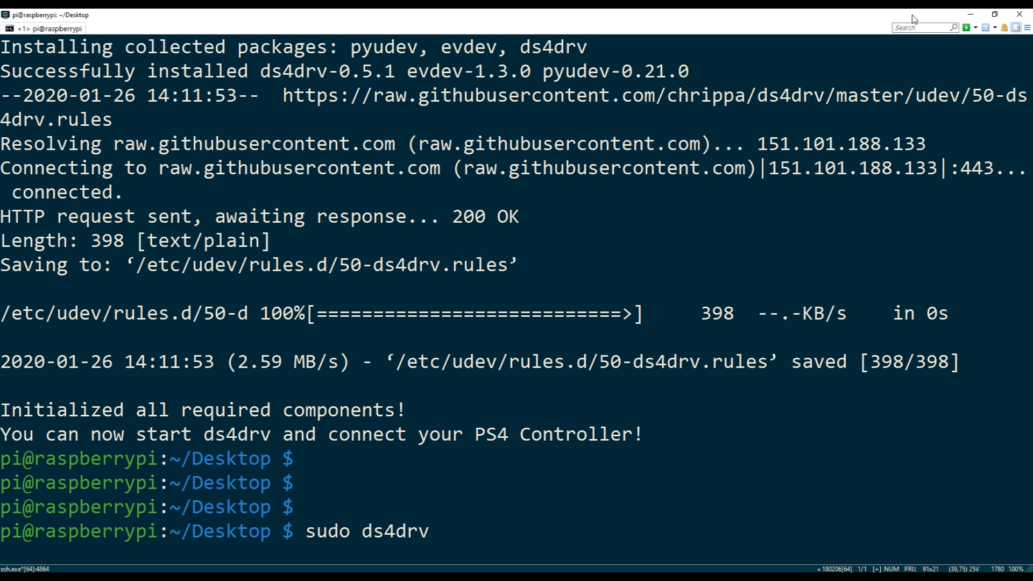
pyautogui.moveTo(784, 57)
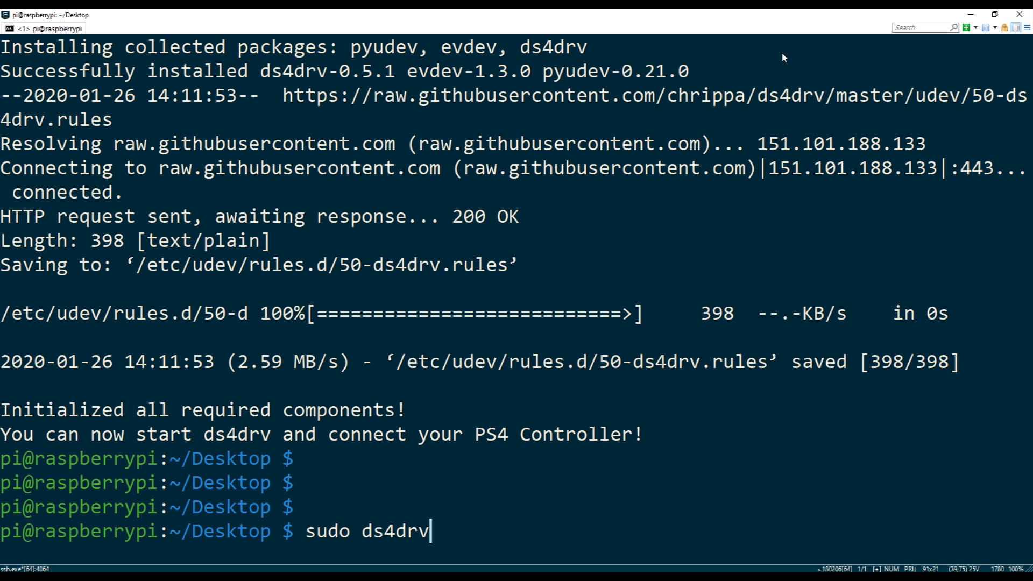
pyautogui.moveTo(452, 348)
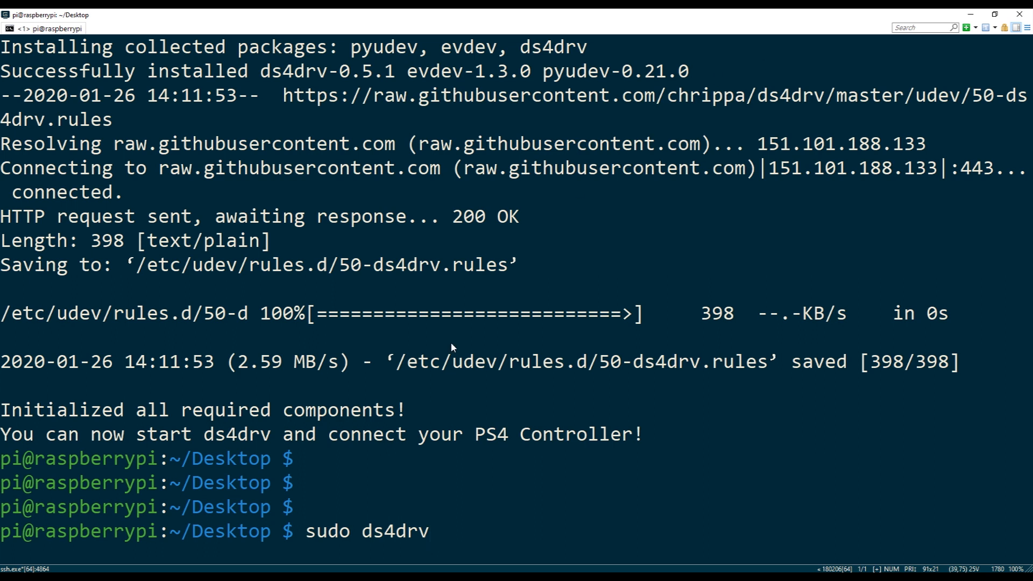
pyautogui.moveTo(484, 491)
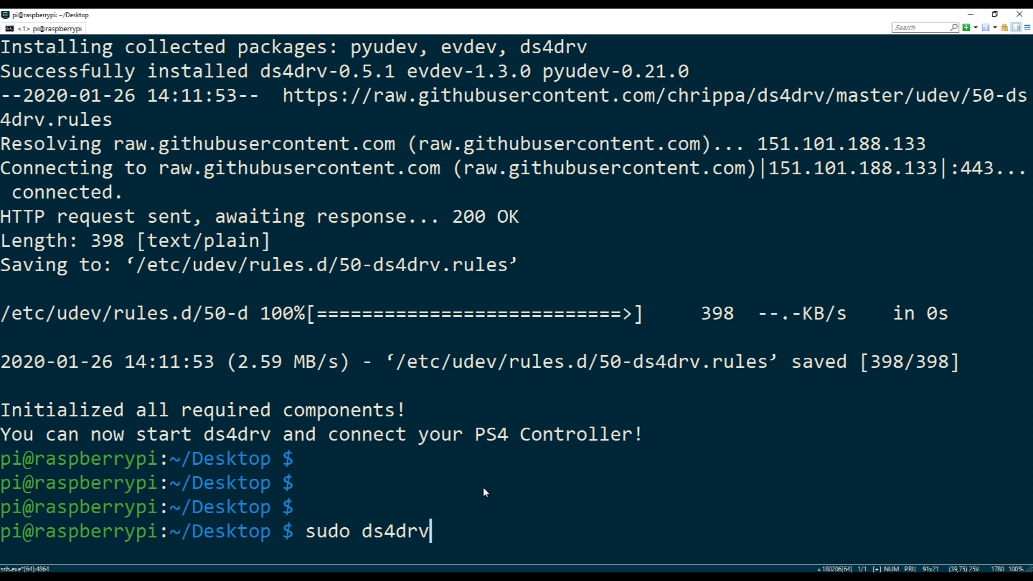
# Step: Clear the unrun ds4drv line and start a second console tab with a Windows command prompt
pyautogui.write('&')
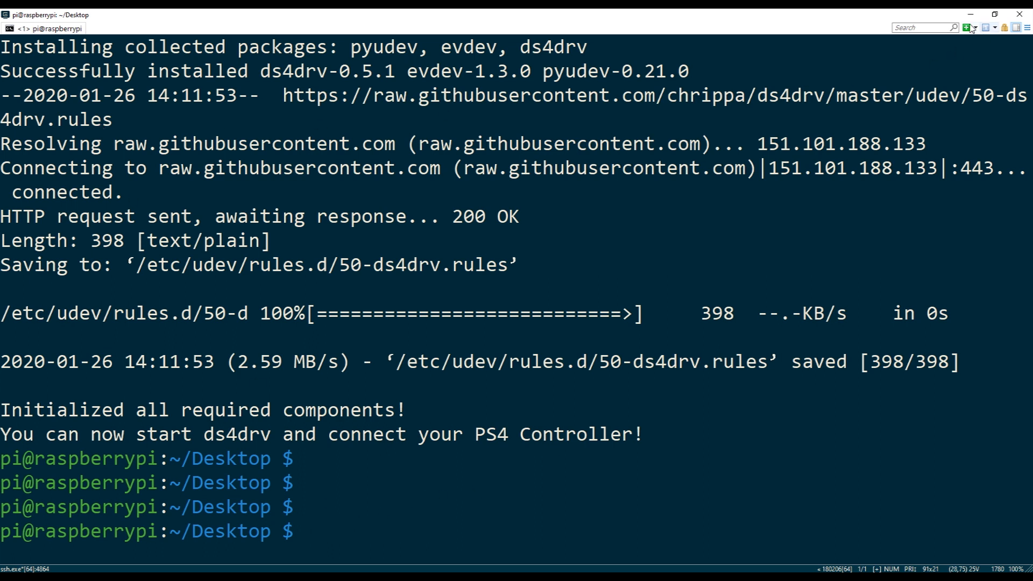
pyautogui.click(968, 27)
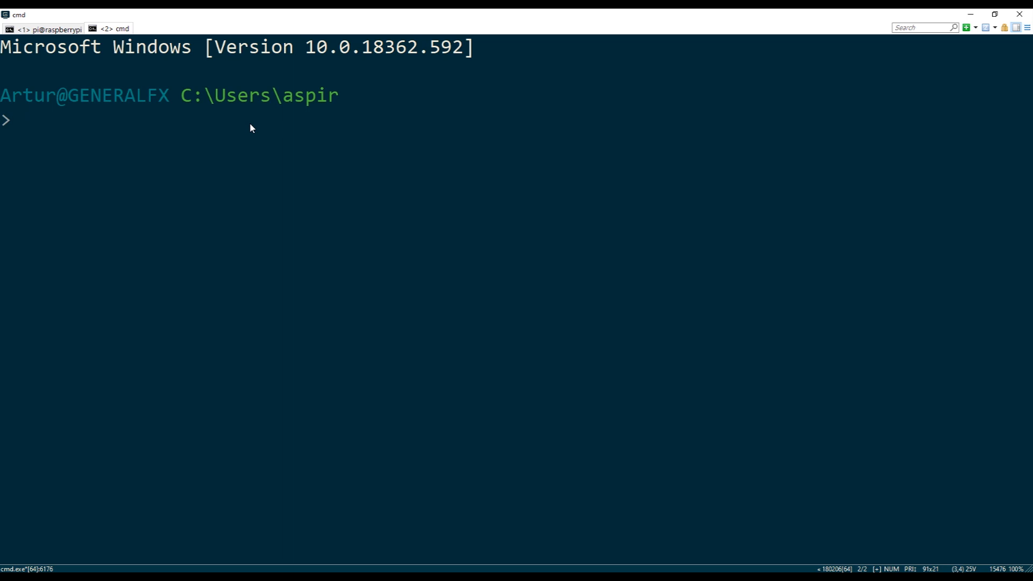
pyautogui.press('Return')
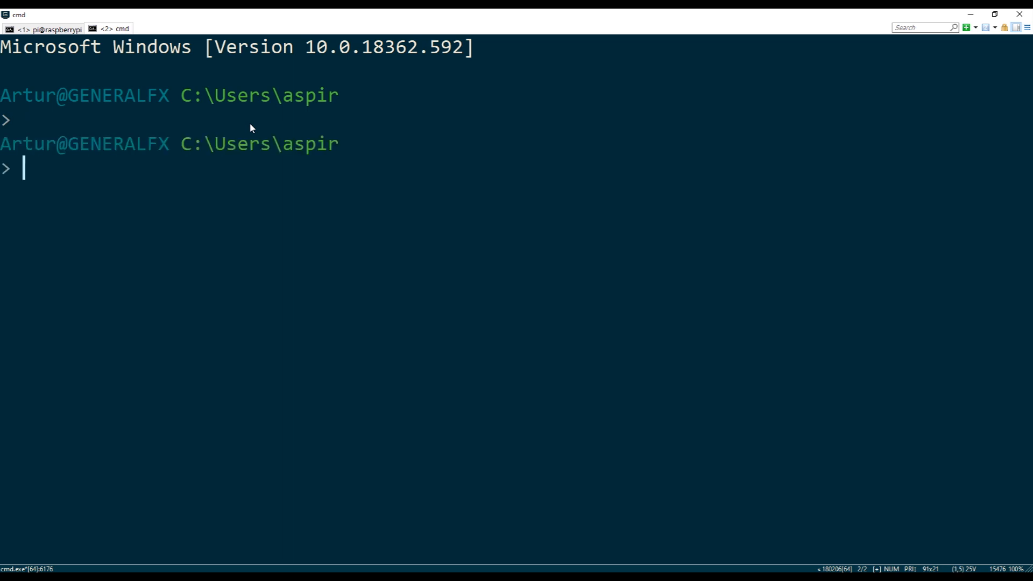
pyautogui.write('ssh')
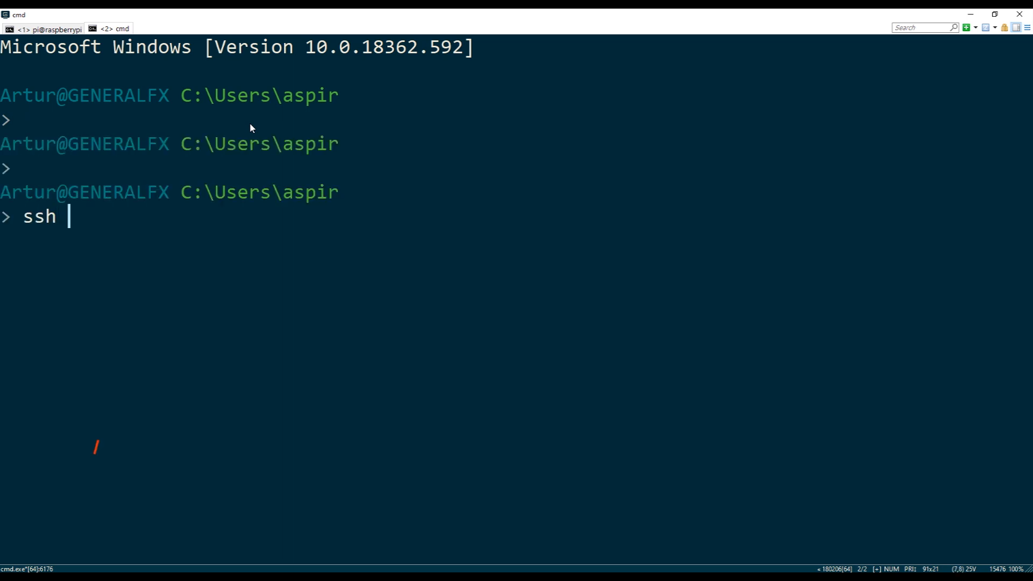
pyautogui.write('pi@192')
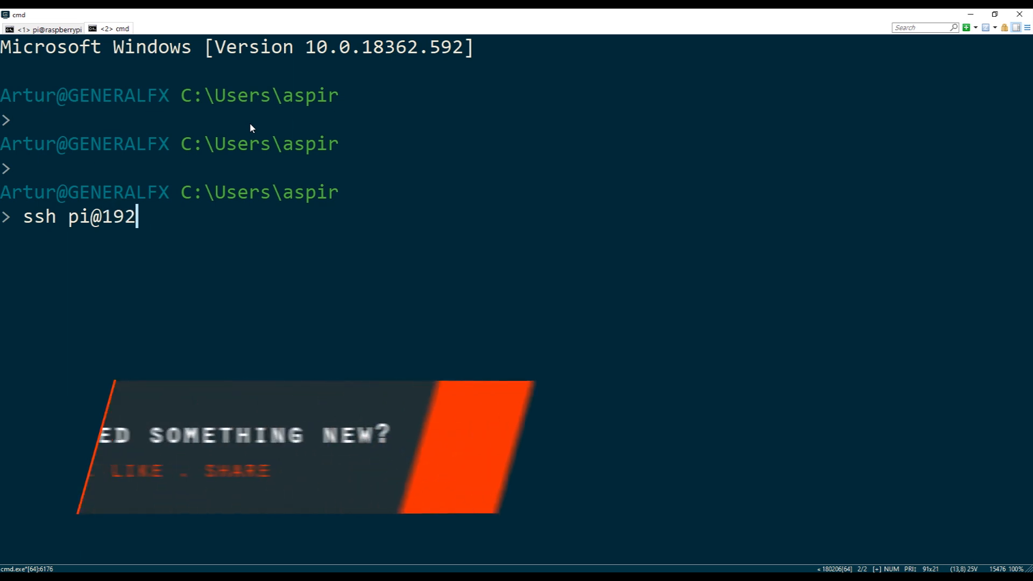
pyautogui.write('.168.0')
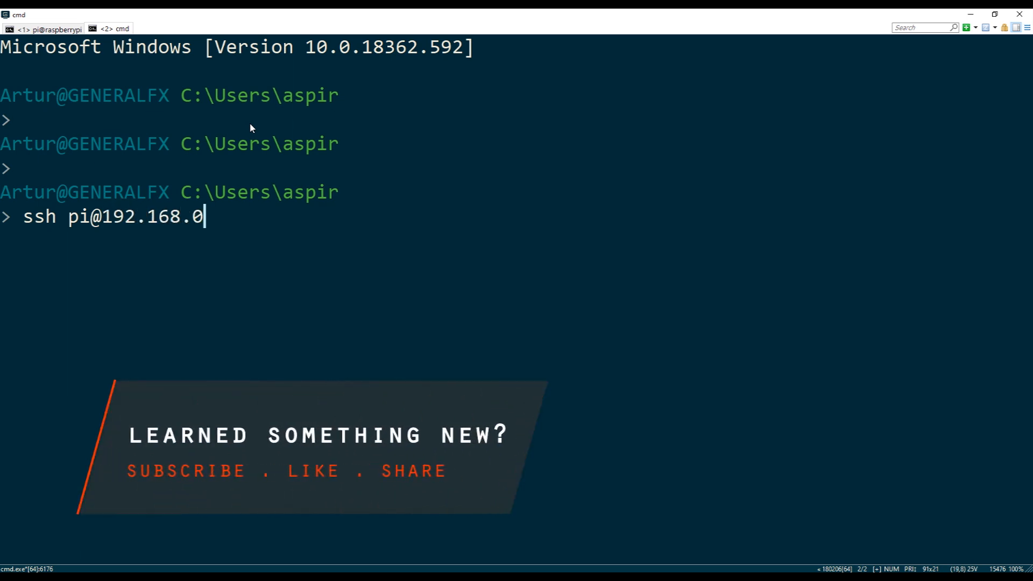
pyautogui.press('Return')
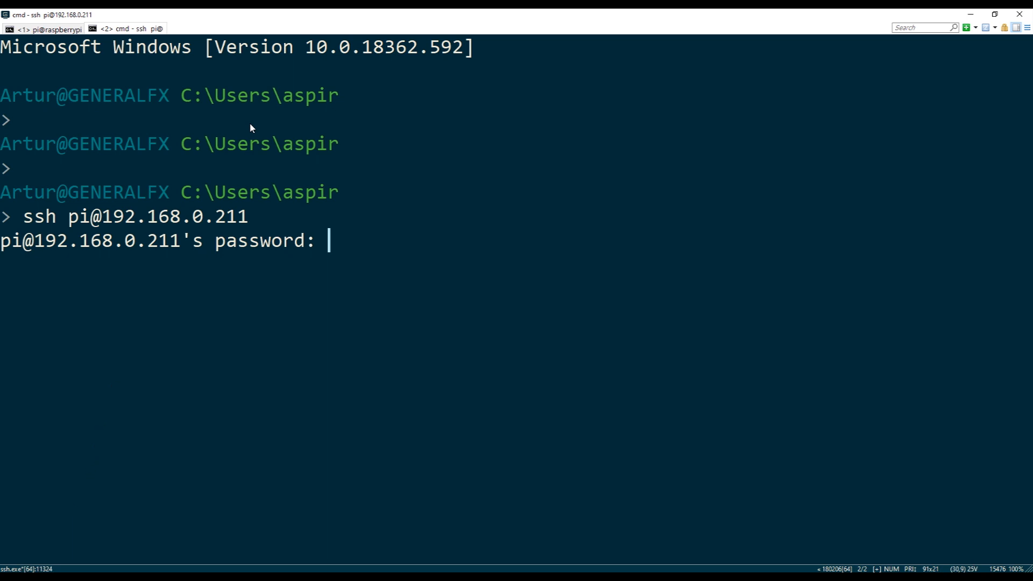
pyautogui.press('Return')
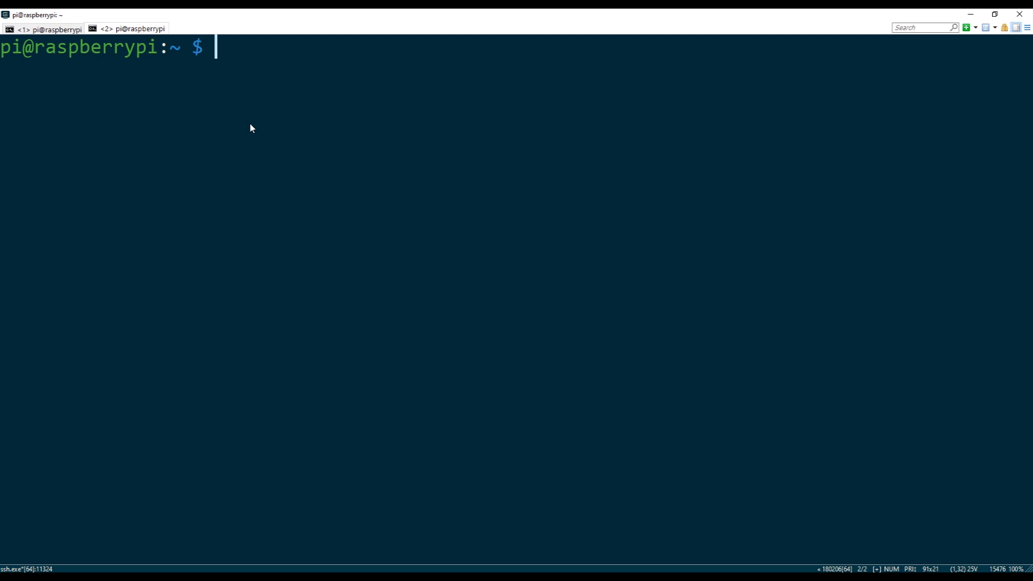
# Step: Start sudo ds4drv in the second SSH tab, creating js0 and scanning Bluetooth for the controller
pyautogui.write('sudo')
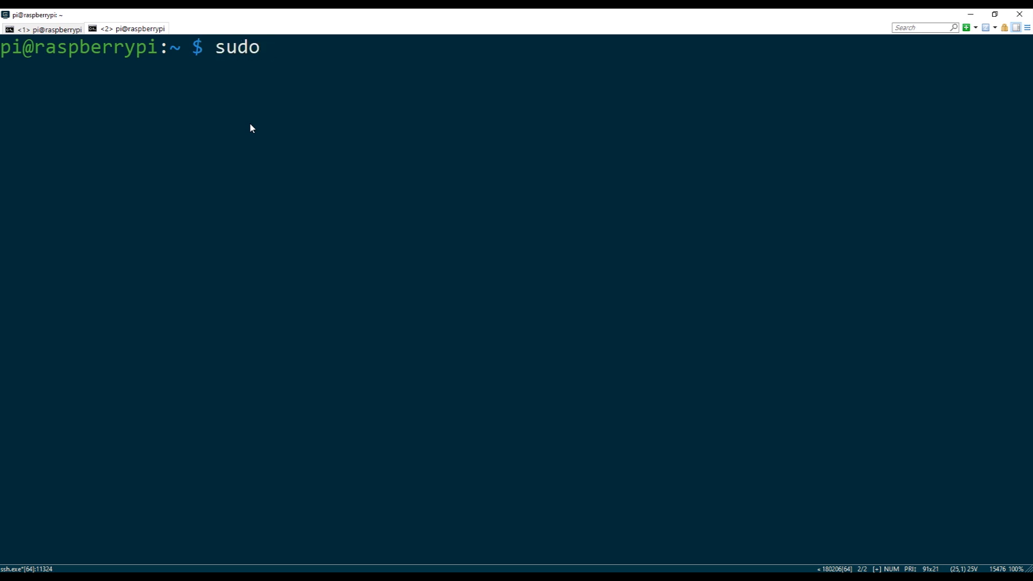
pyautogui.write('ds4')
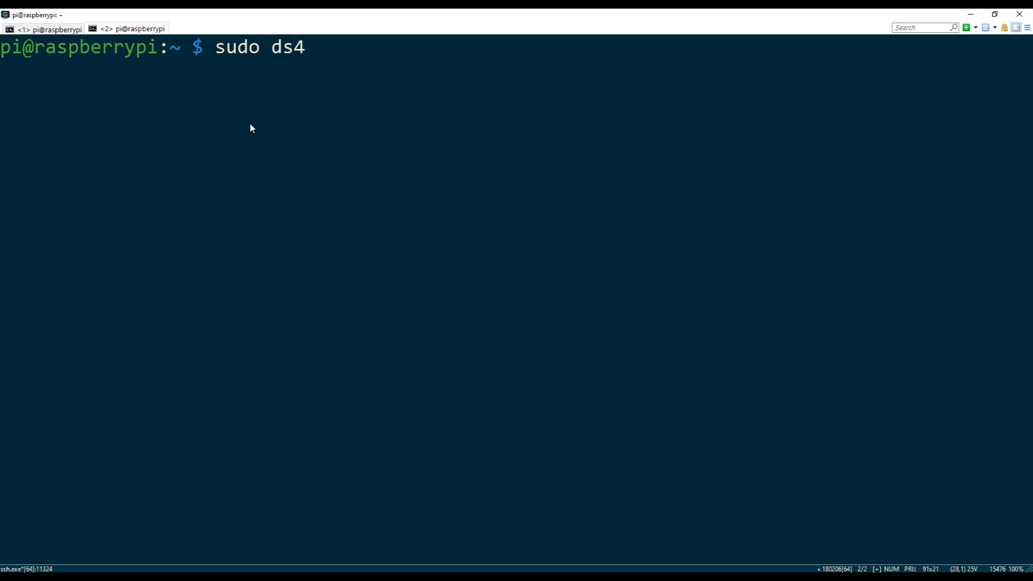
pyautogui.write('drv')
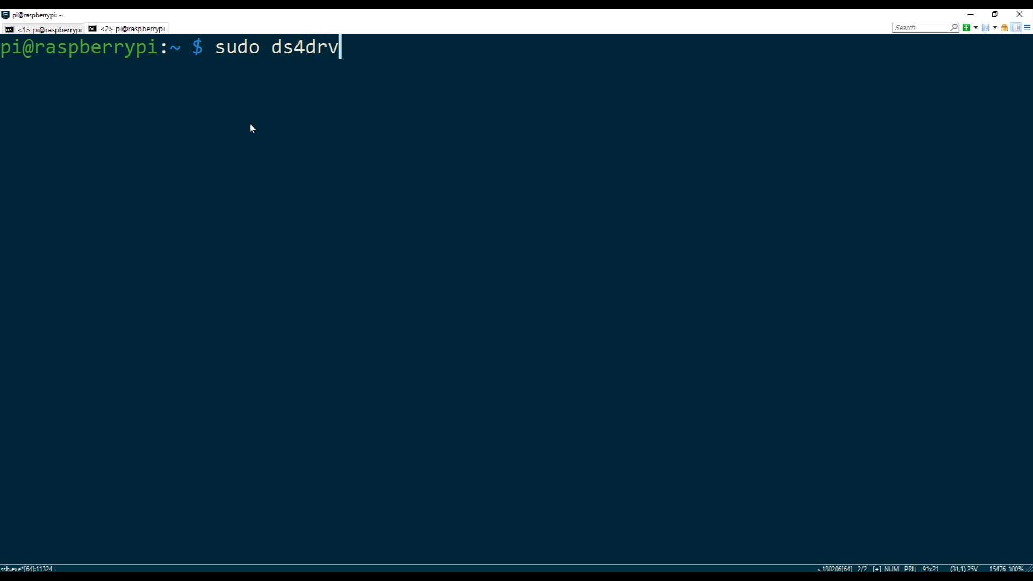
pyautogui.press('Return')
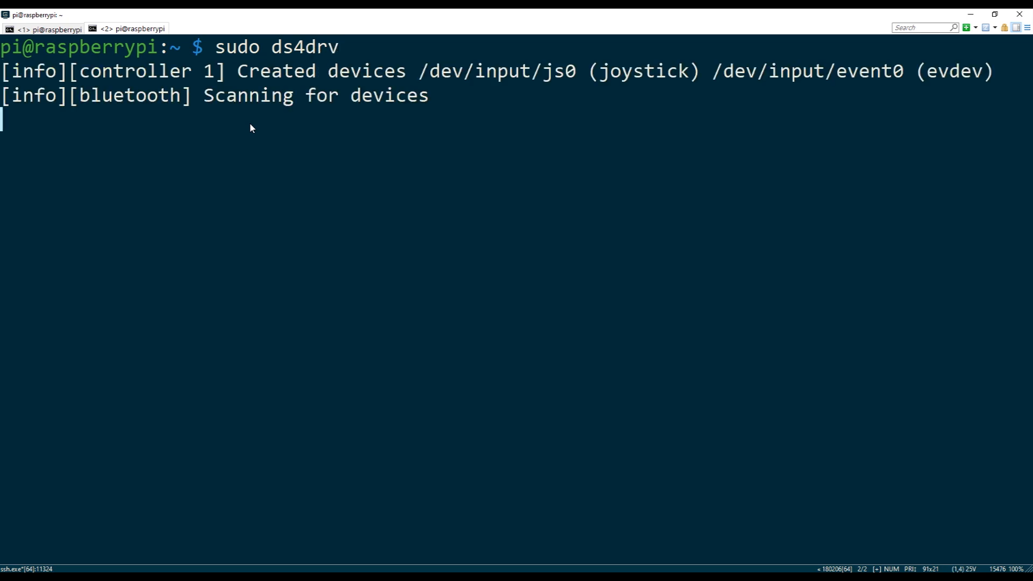
pyautogui.moveTo(428, 108)
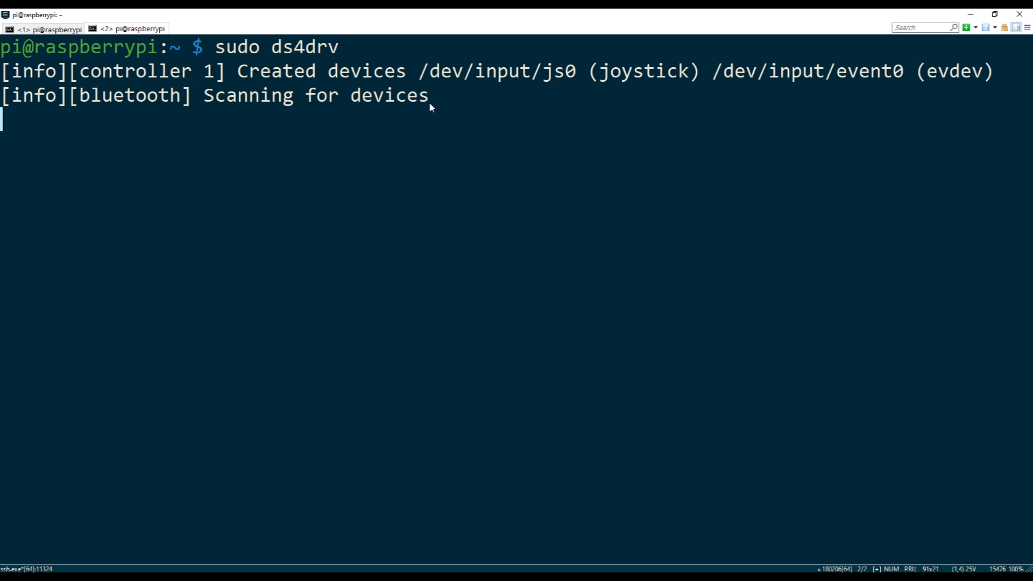
pyautogui.moveTo(214, 100)
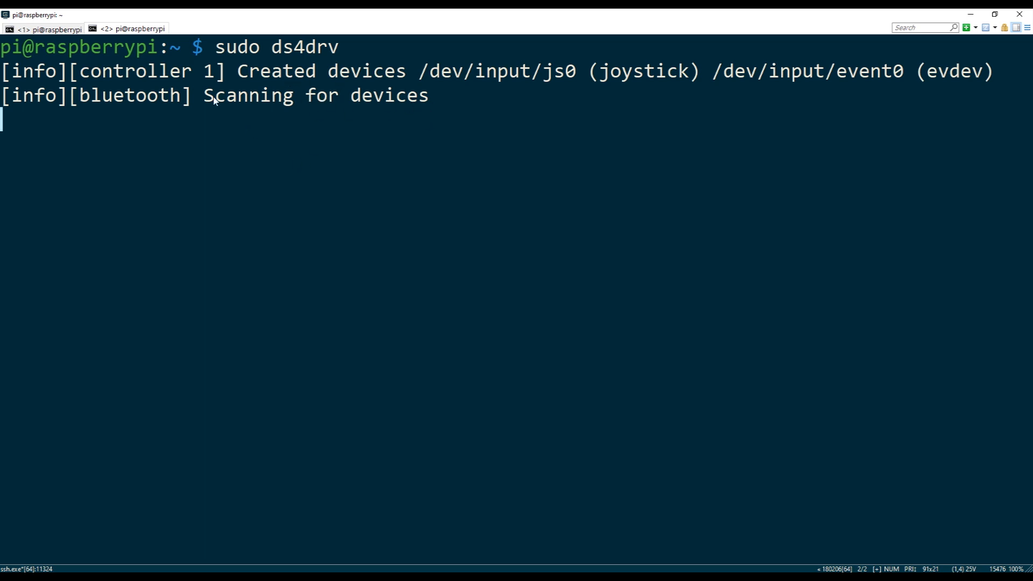
pyautogui.moveTo(360, 132)
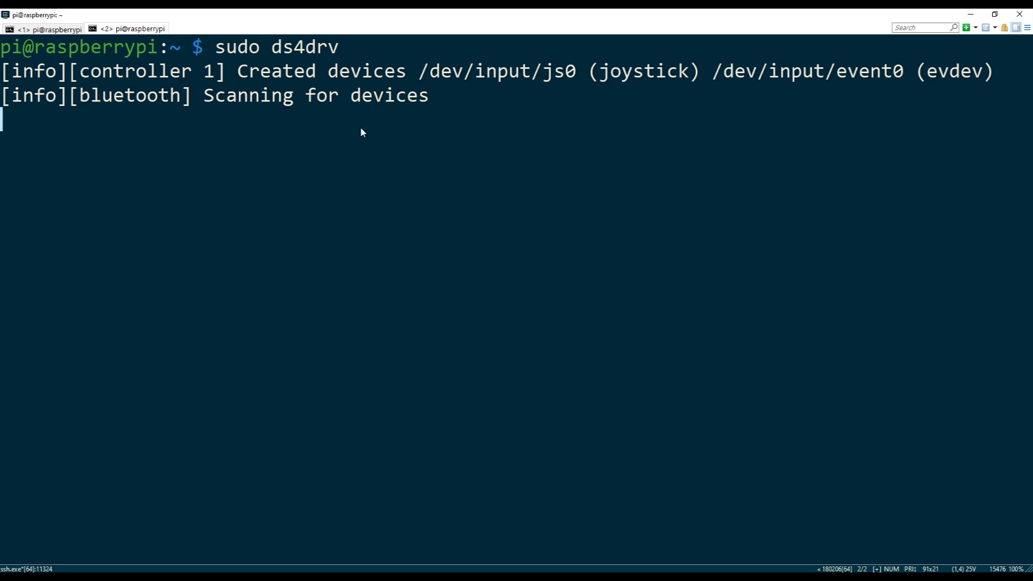
pyautogui.moveTo(421, 75)
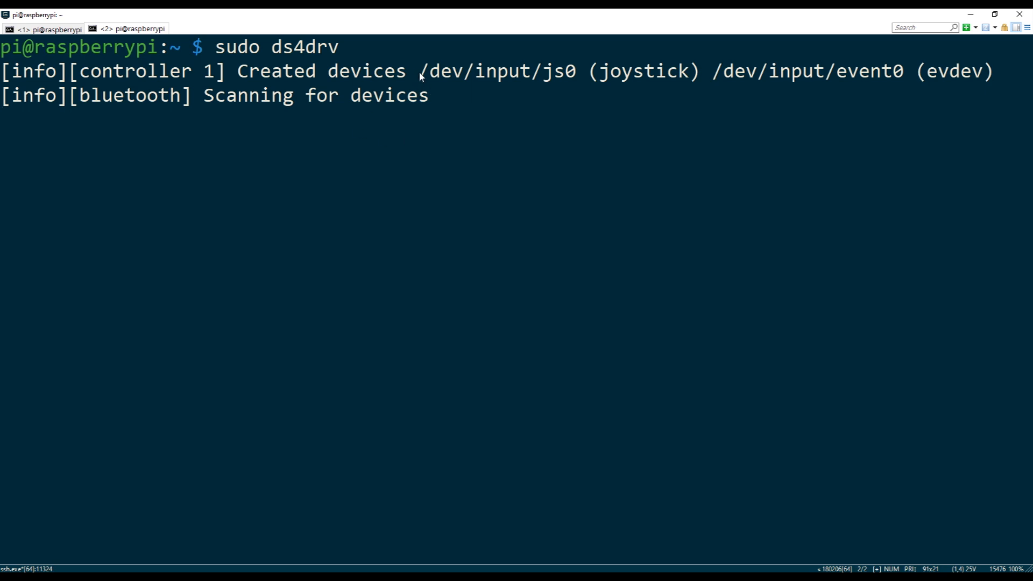
pyautogui.doubleClick(495, 71)
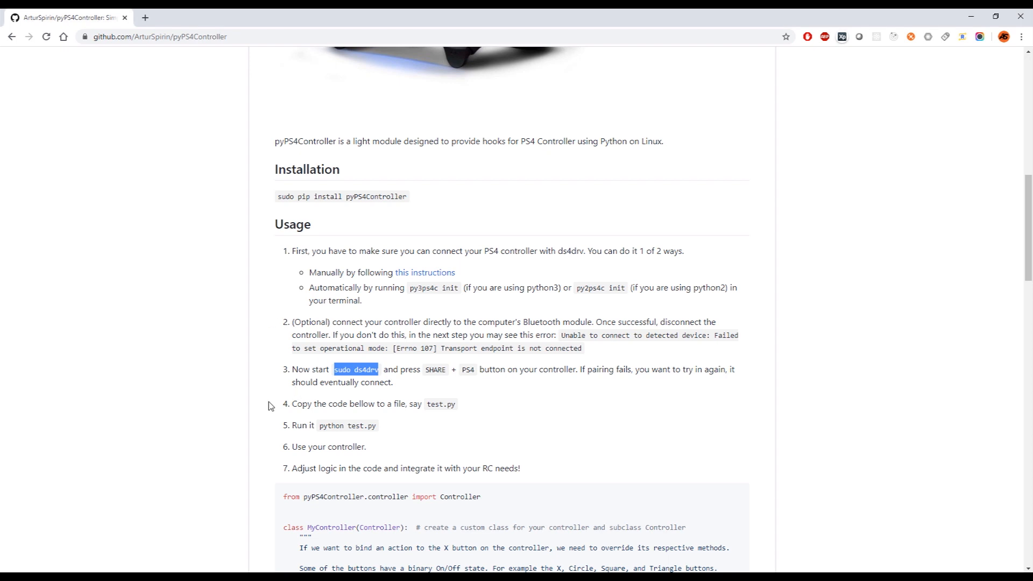
pyautogui.scroll(-3)
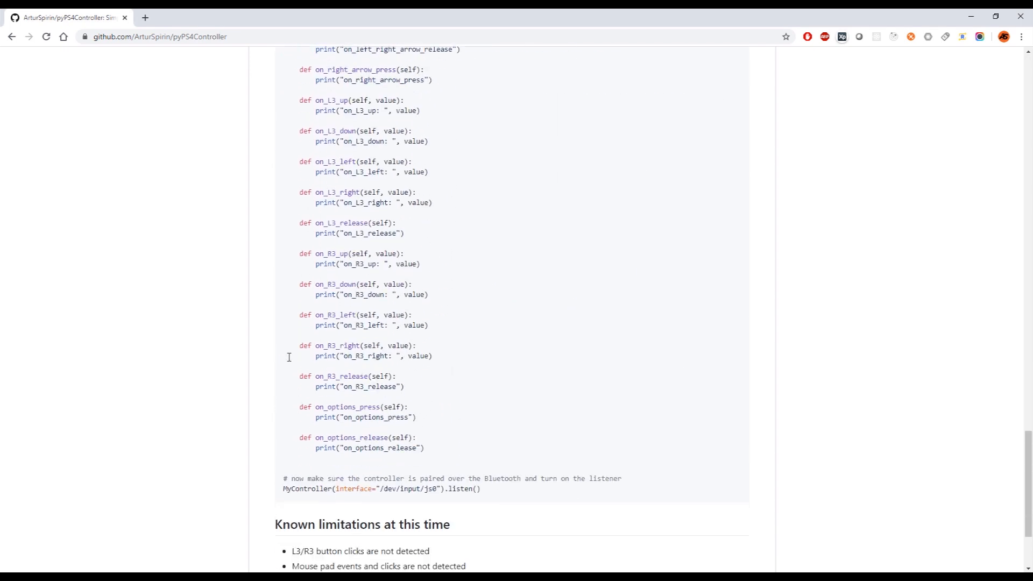
pyautogui.scroll(-3)
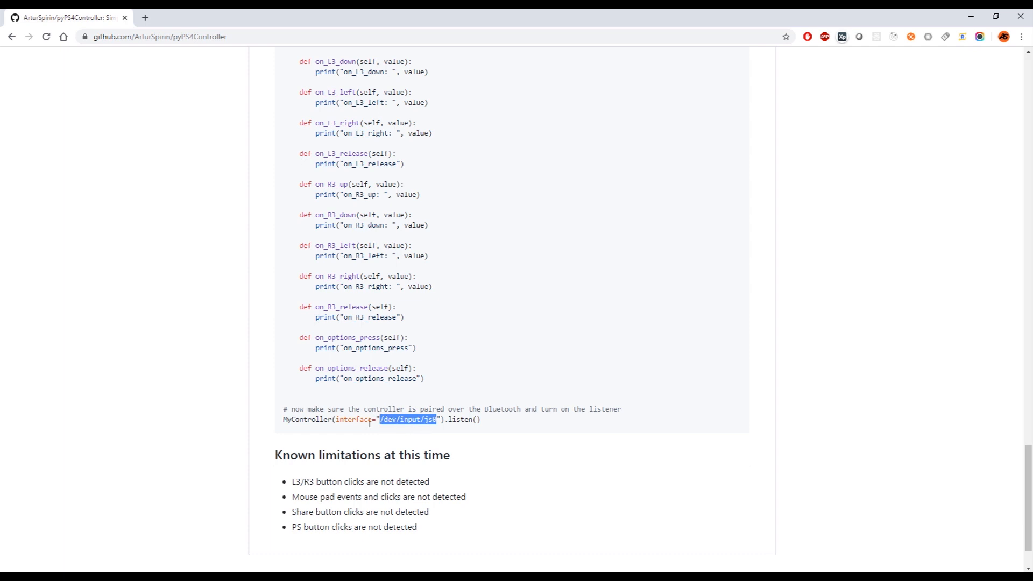
pyautogui.moveTo(402, 422)
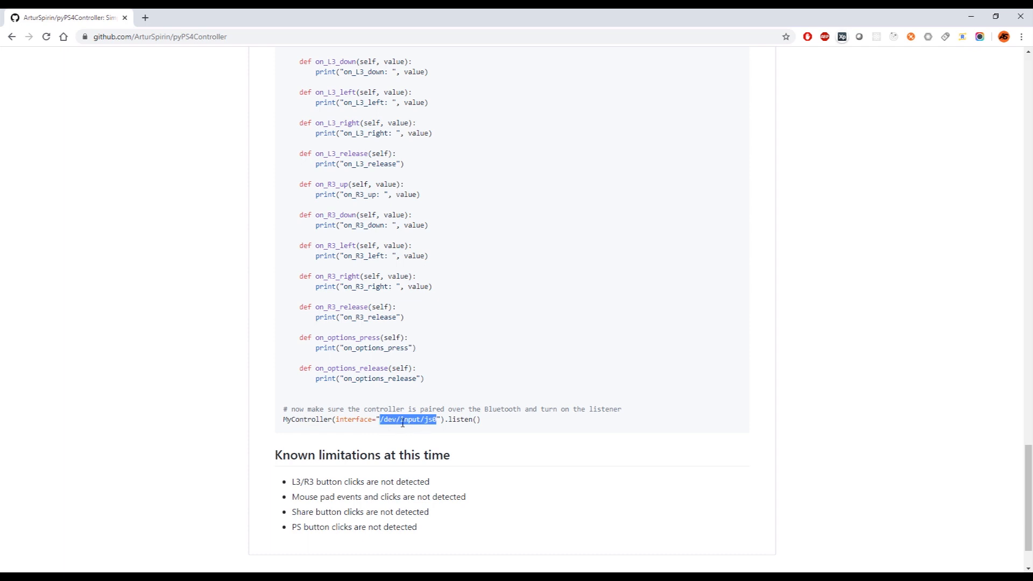
pyautogui.scroll(3)
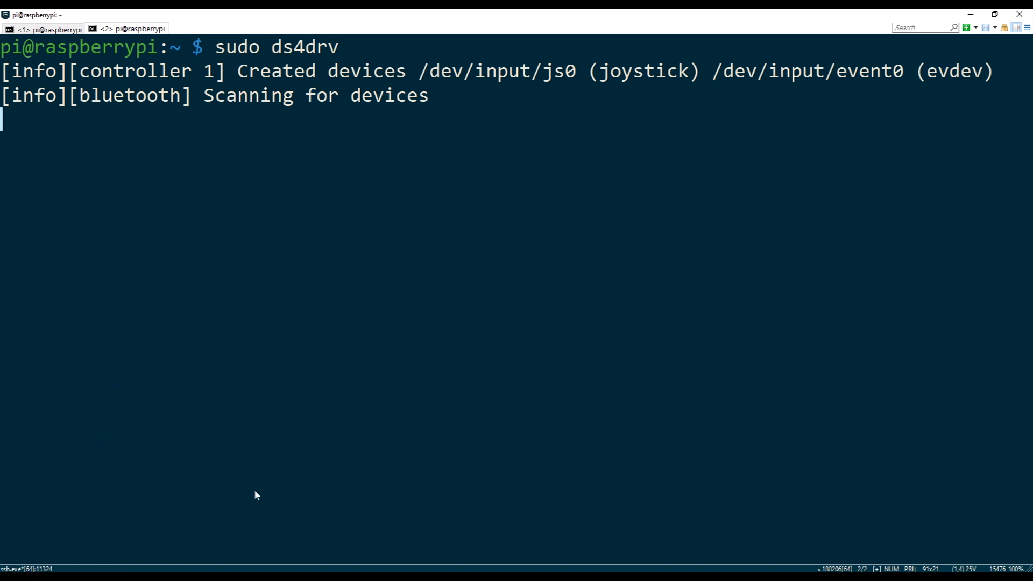
pyautogui.moveTo(303, 271)
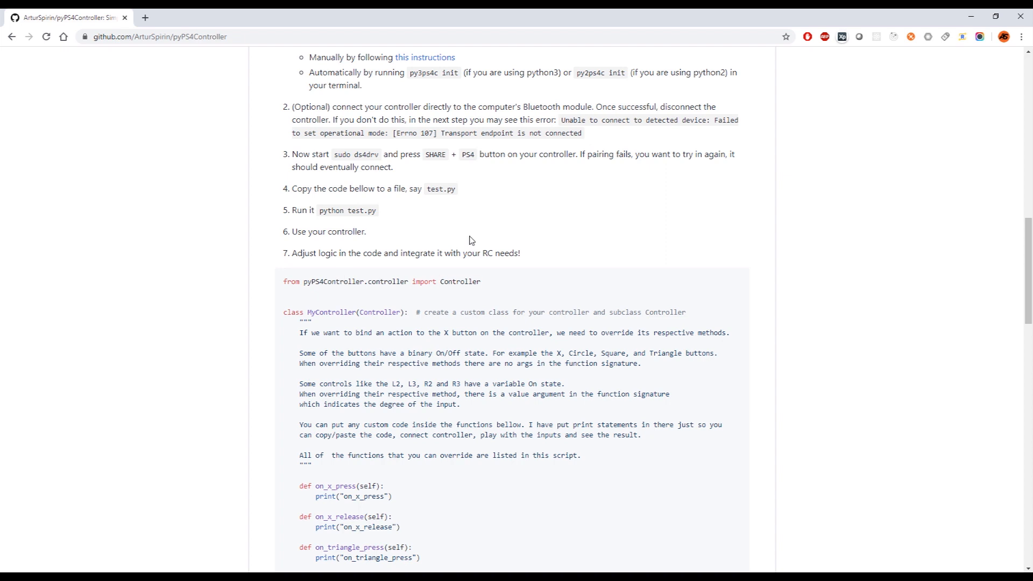
# Step: Scroll the README down to the pyPS4Controller example code block
pyautogui.scroll(-3)
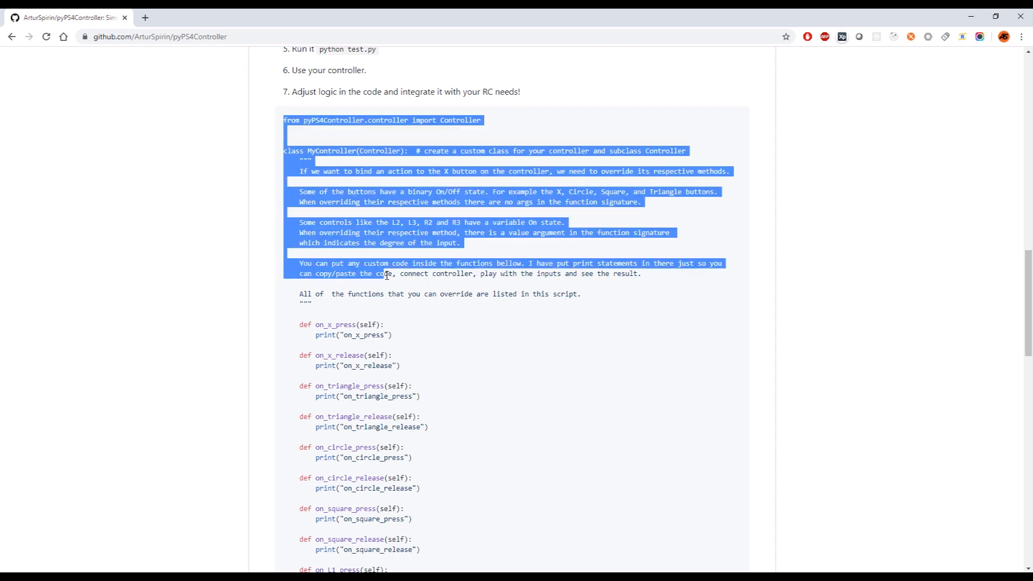
pyautogui.scroll(-3)
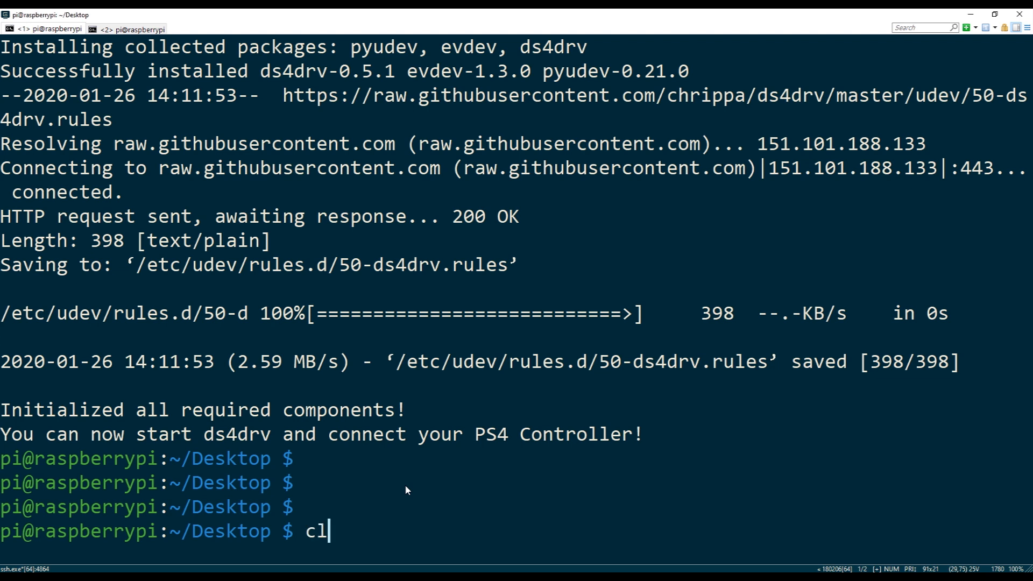
# Step: Clear the screen, confirm /home/pi/Desktop with pwd, and create test.py in nano
pyautogui.press('Return')
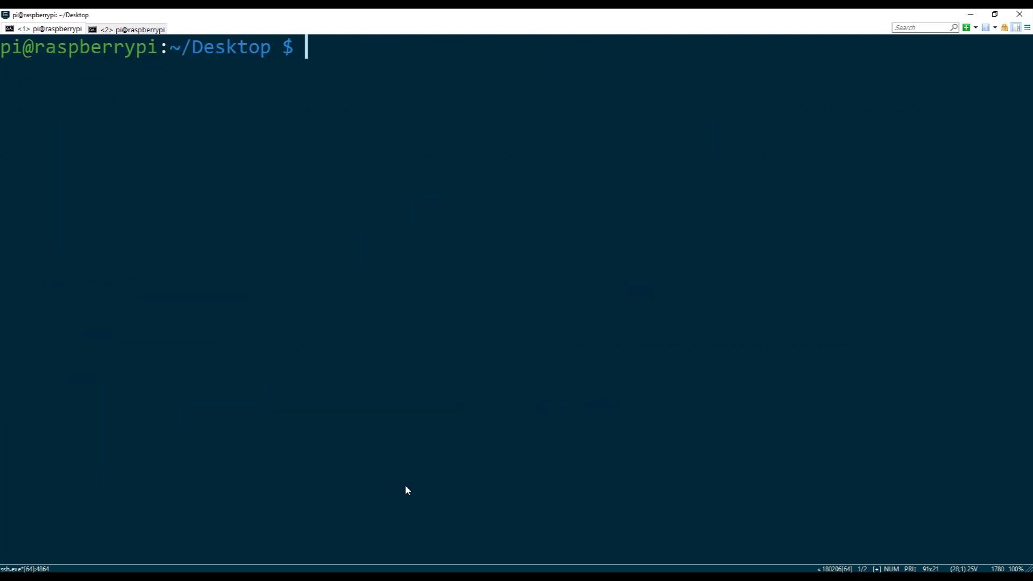
pyautogui.write('pwd')
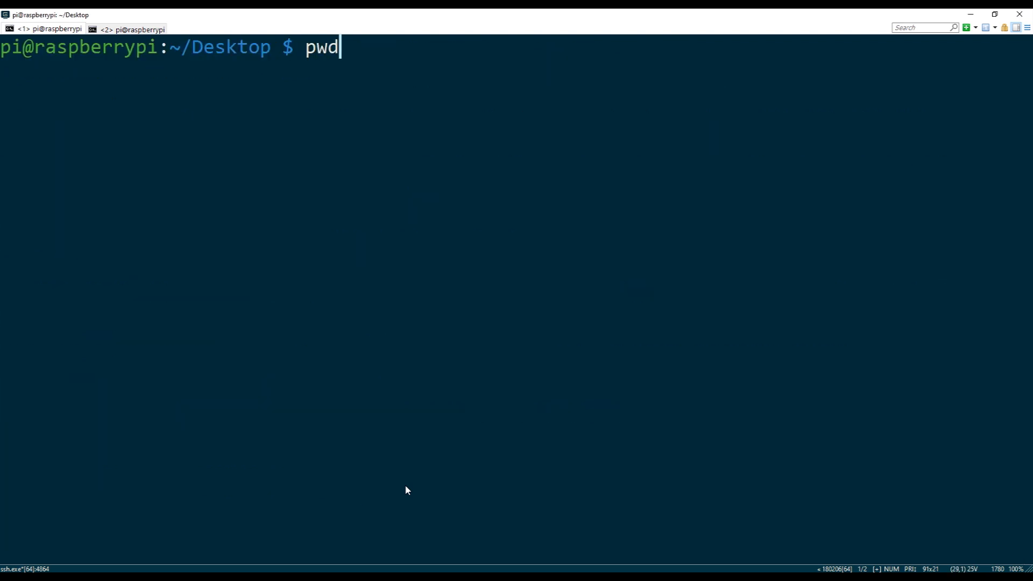
pyautogui.press('Return')
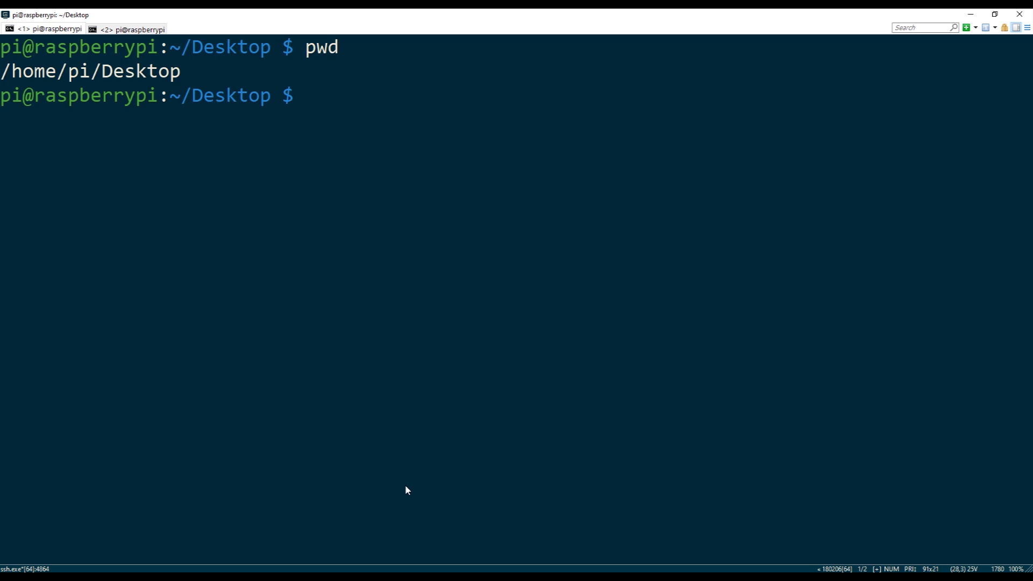
pyautogui.write('nano')
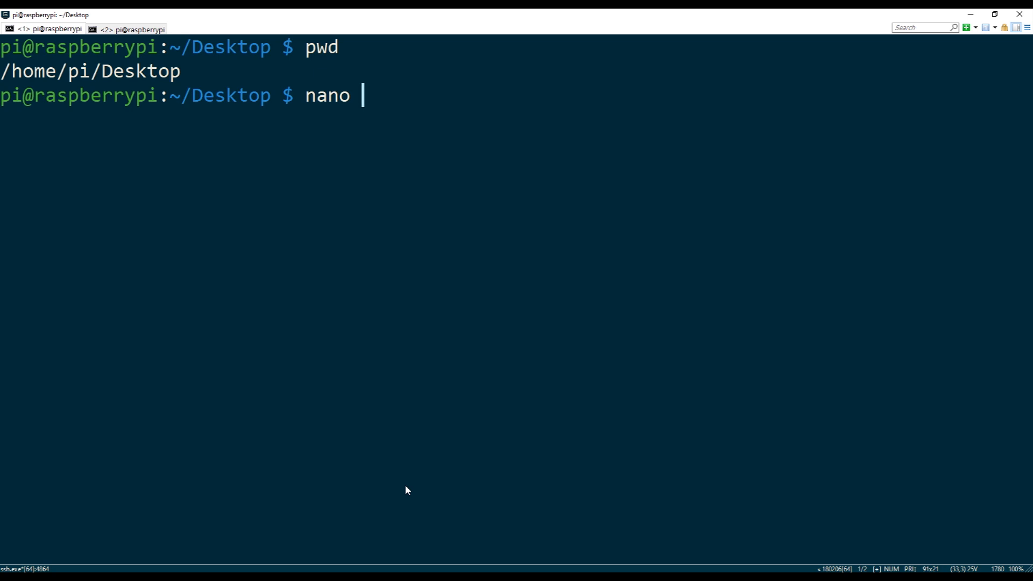
pyautogui.write('test.py')
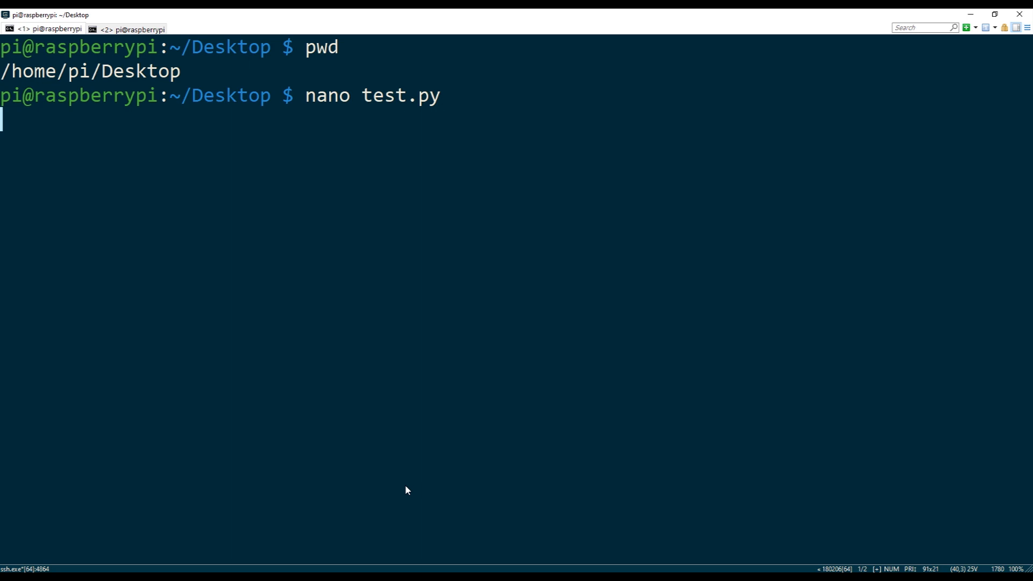
pyautogui.press('Return')
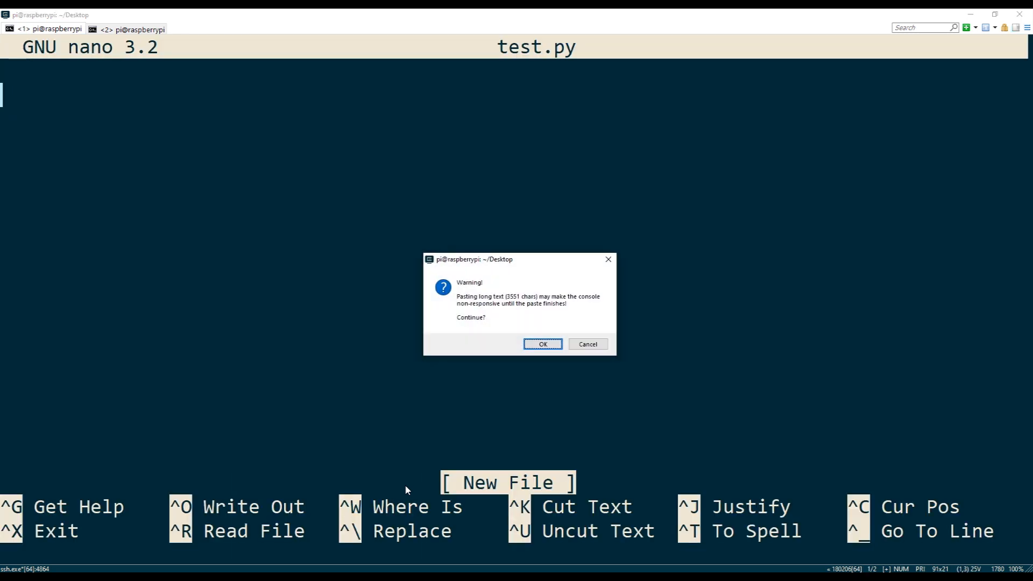
# Step: Confirm the paste, then save test.py in nano and exit back to the Desktop shell prompt
pyautogui.click(543, 345)
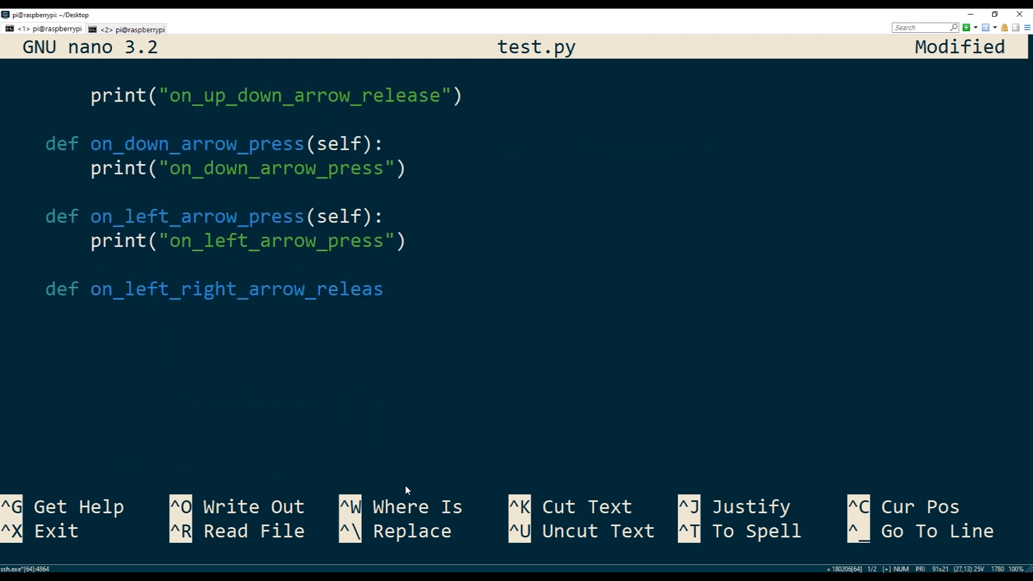
pyautogui.scroll(-3)
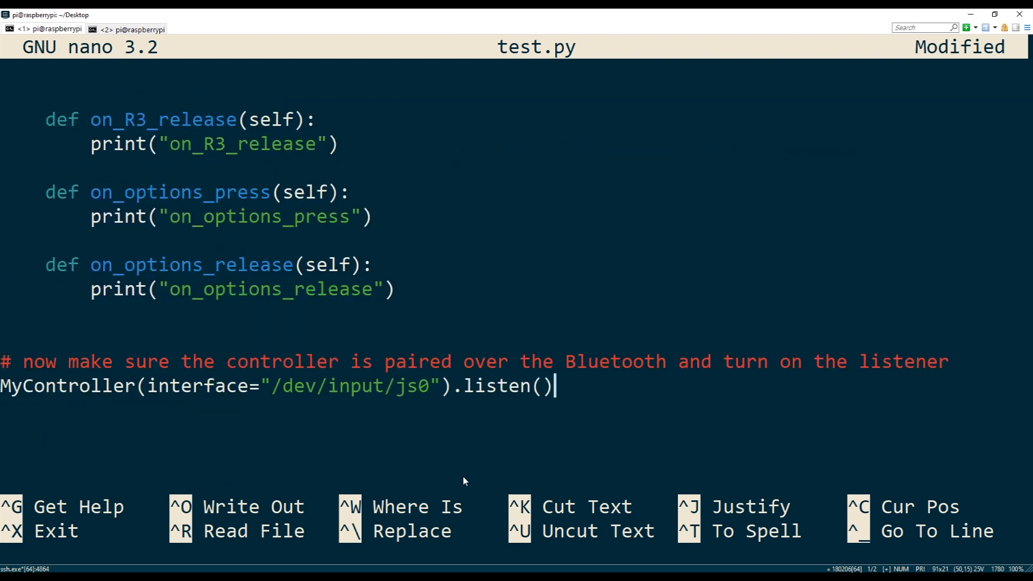
pyautogui.moveTo(402, 313)
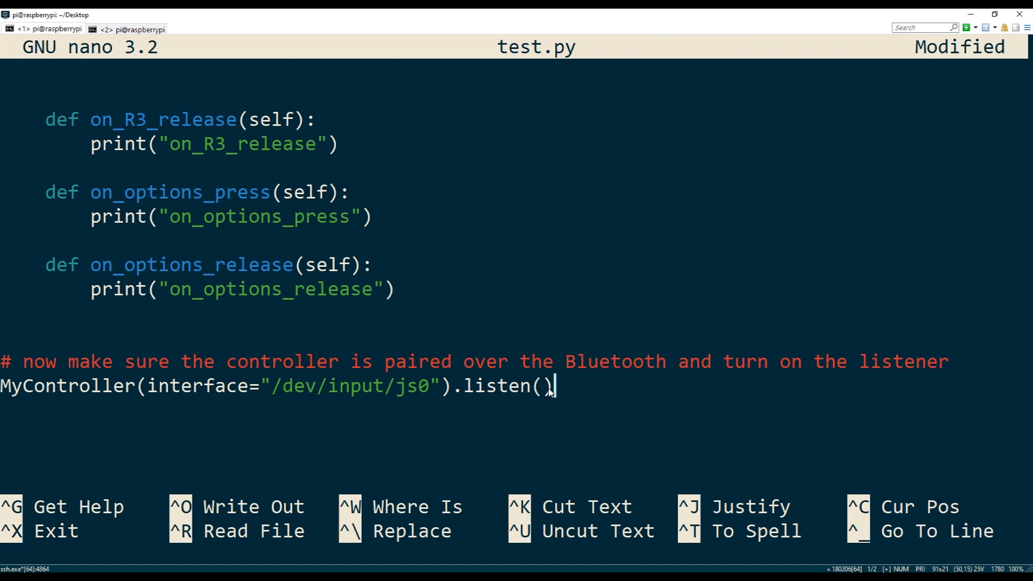
pyautogui.press('ctrl+x')
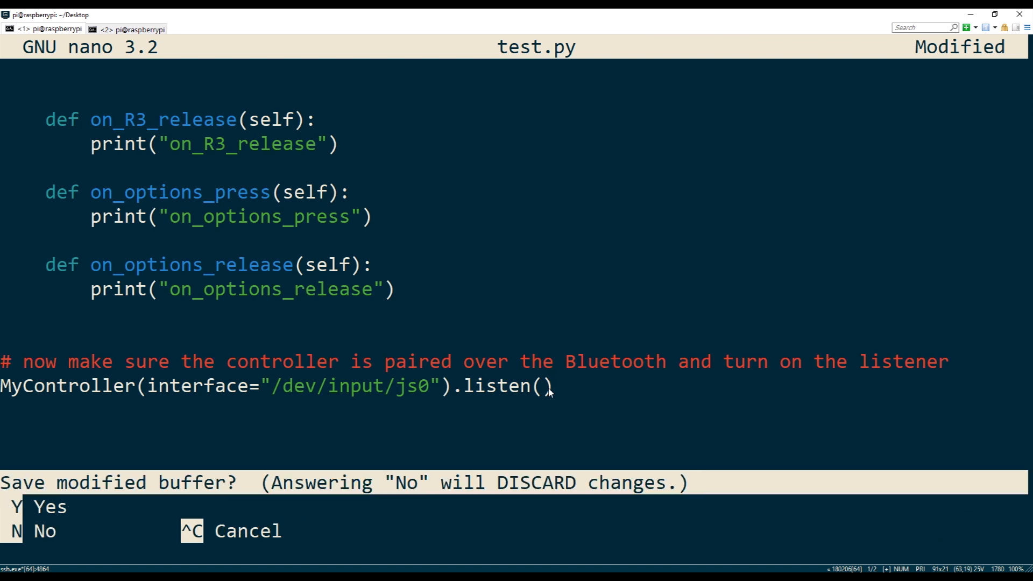
pyautogui.press('y')
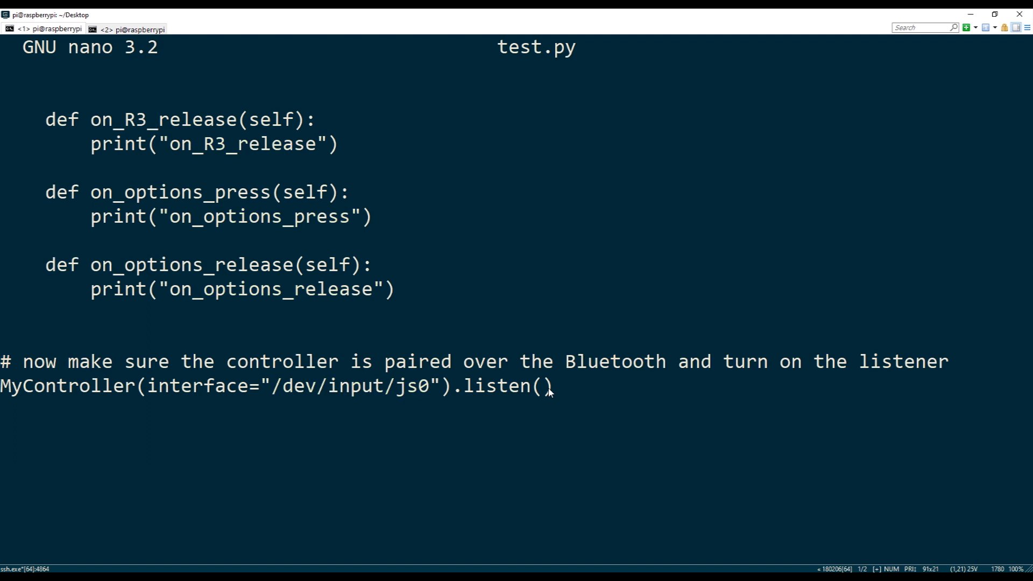
pyautogui.press('Ctrl+x')
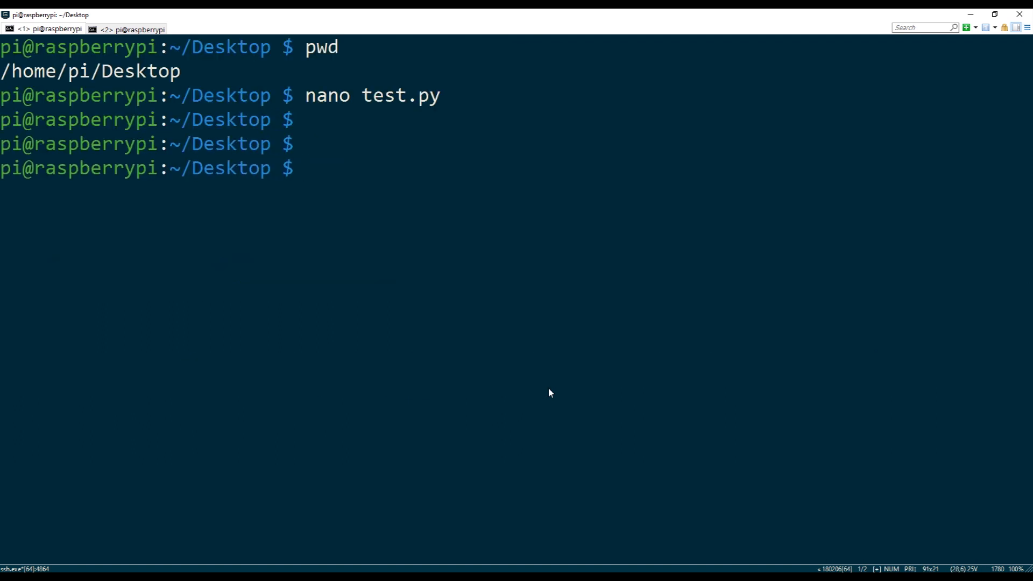